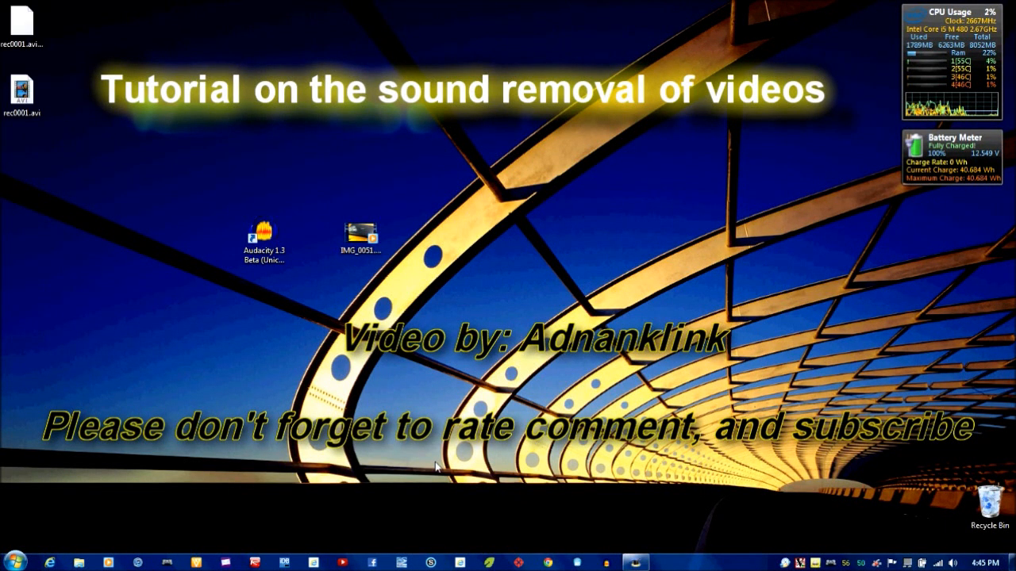
mouse_move(446, 458)
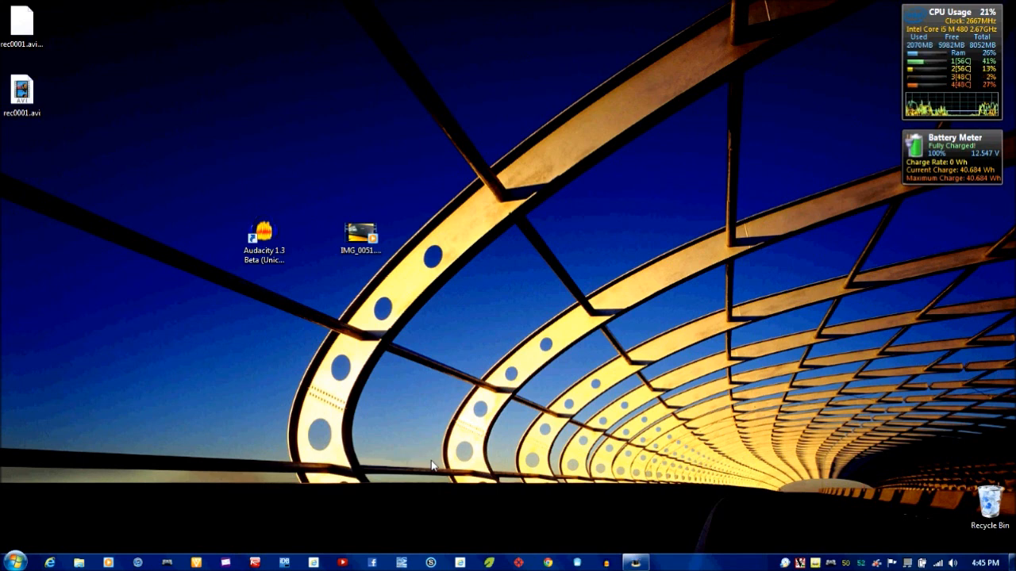
- Launch Internet Explorer and go to audacity.sourceforge.net
left_click(361, 236)
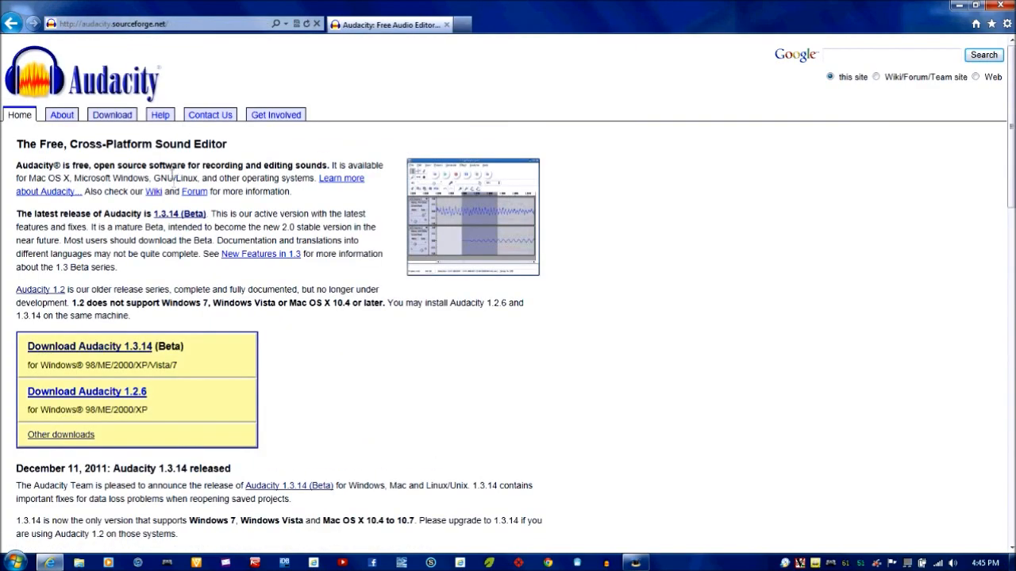
- Download the Audacity 1.3.14 installer for Windows from the download page
scroll("down", 3)
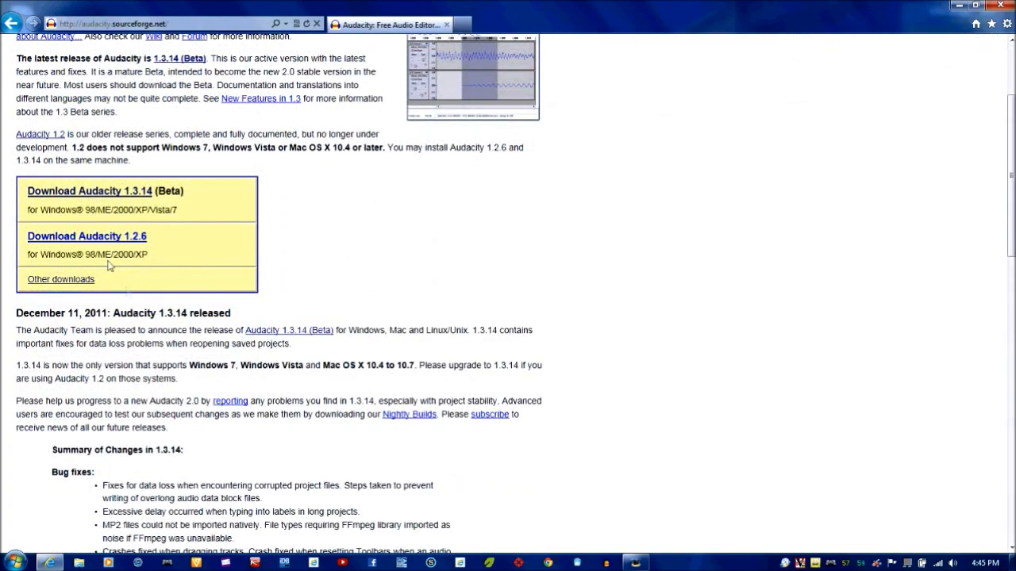
left_click(89, 190)
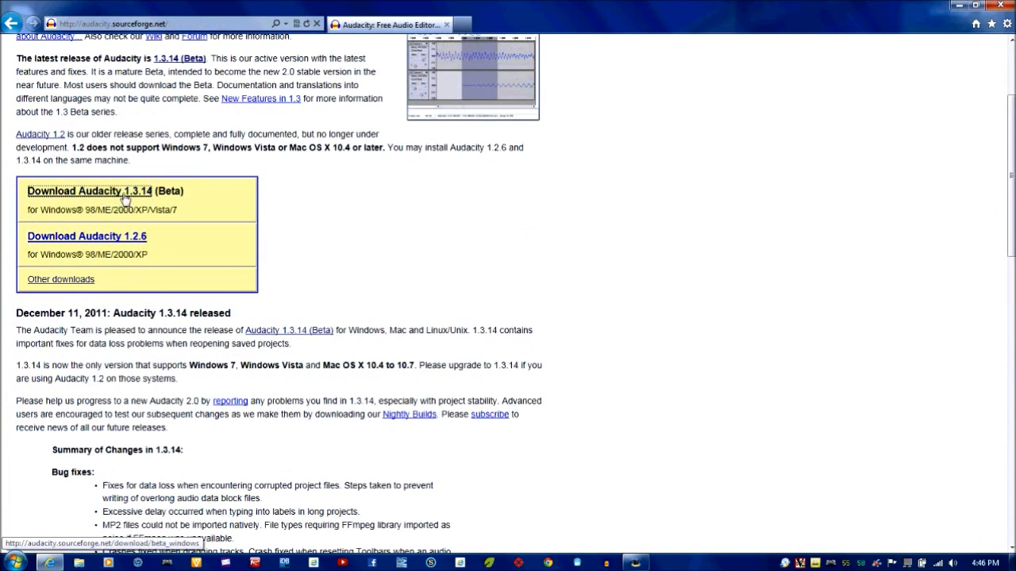
left_click(89, 191)
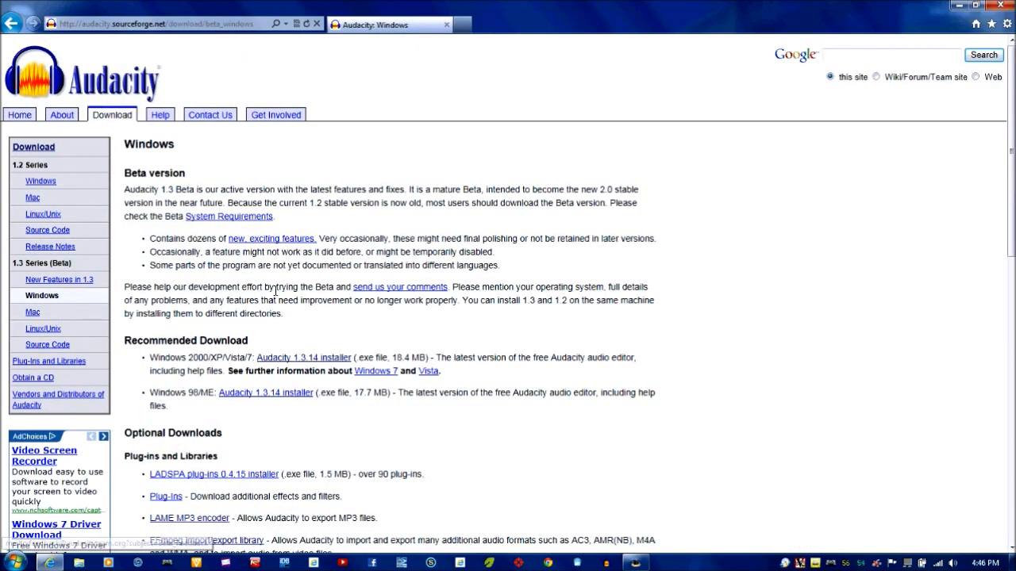
scroll("down", 3)
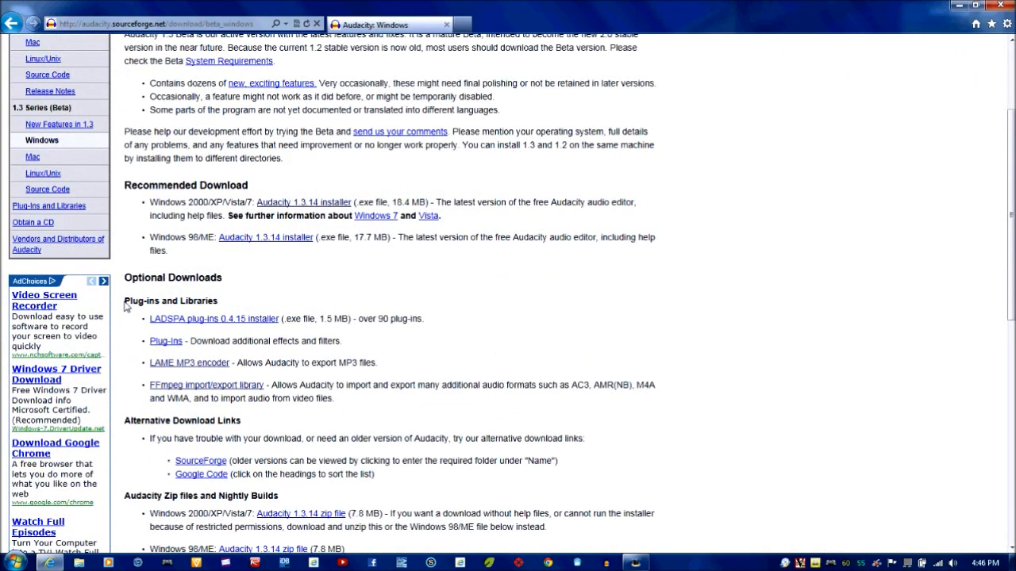
scroll("down", 3)
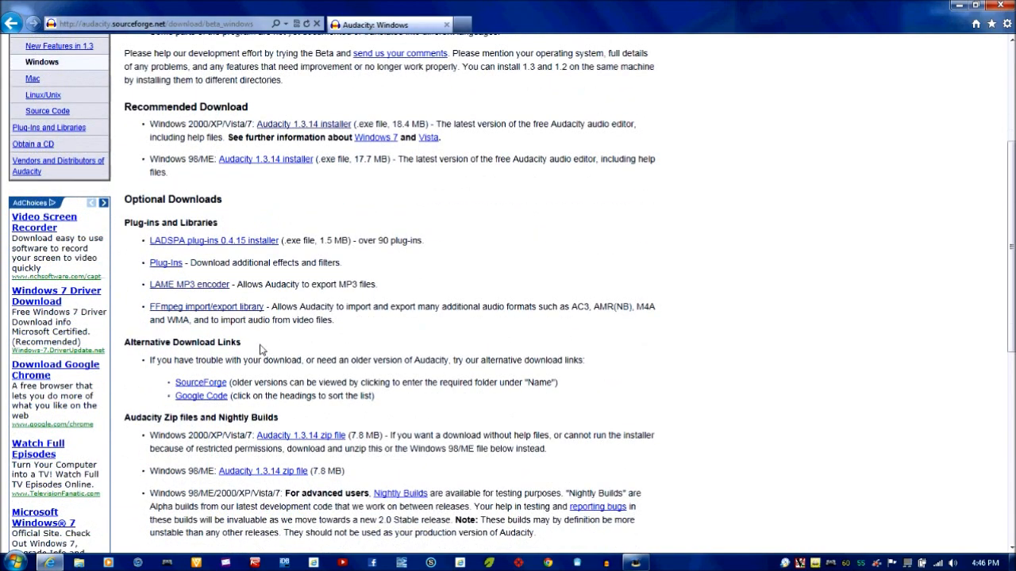
mouse_move(152, 314)
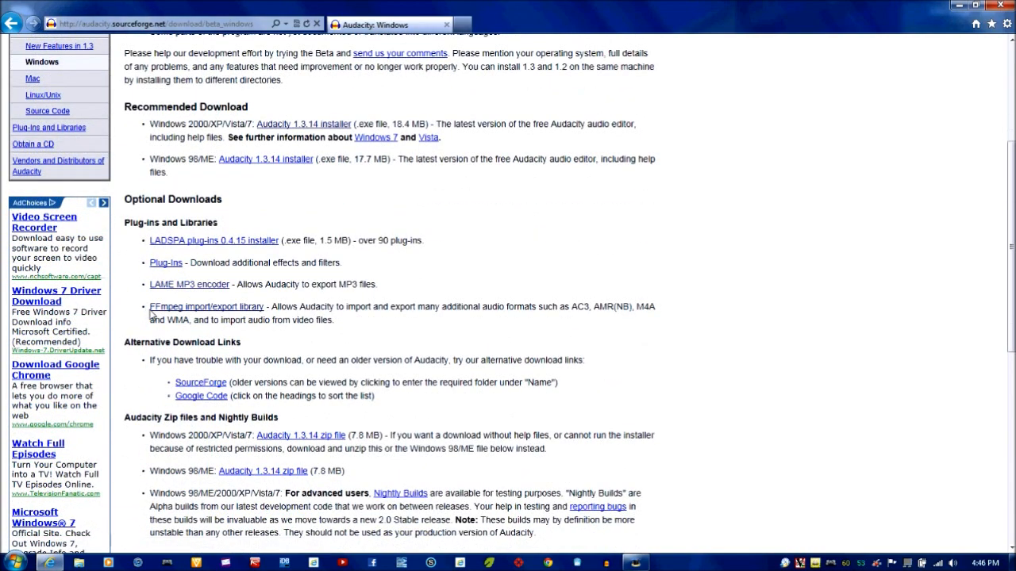
mouse_move(206, 306)
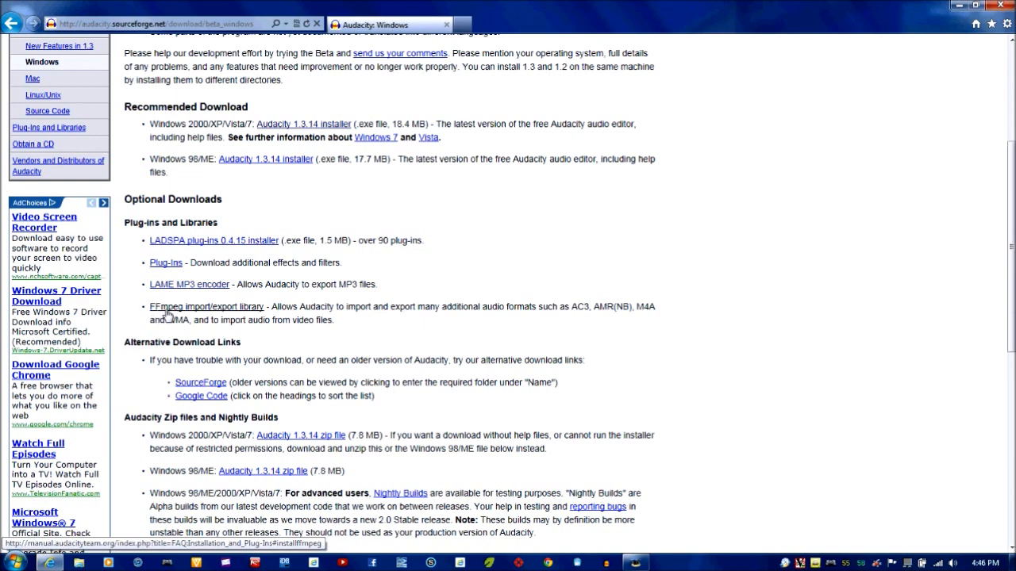
mouse_move(246, 309)
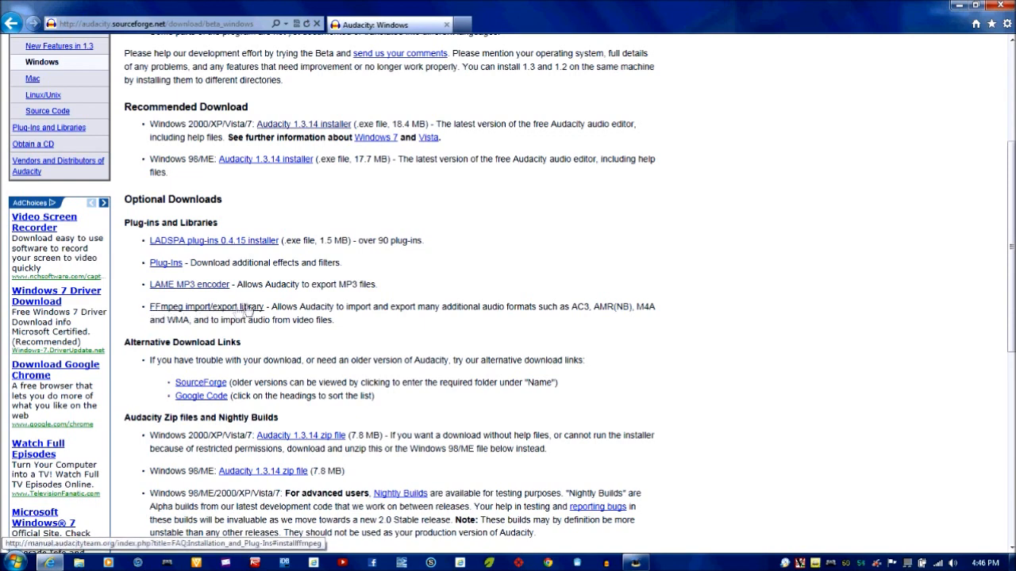
mouse_move(254, 332)
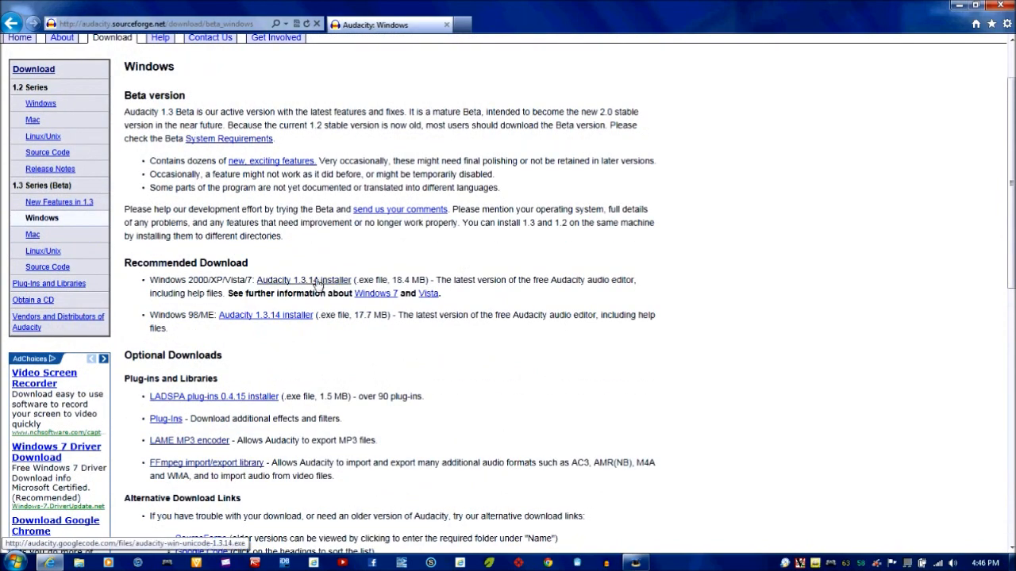
mouse_move(297, 290)
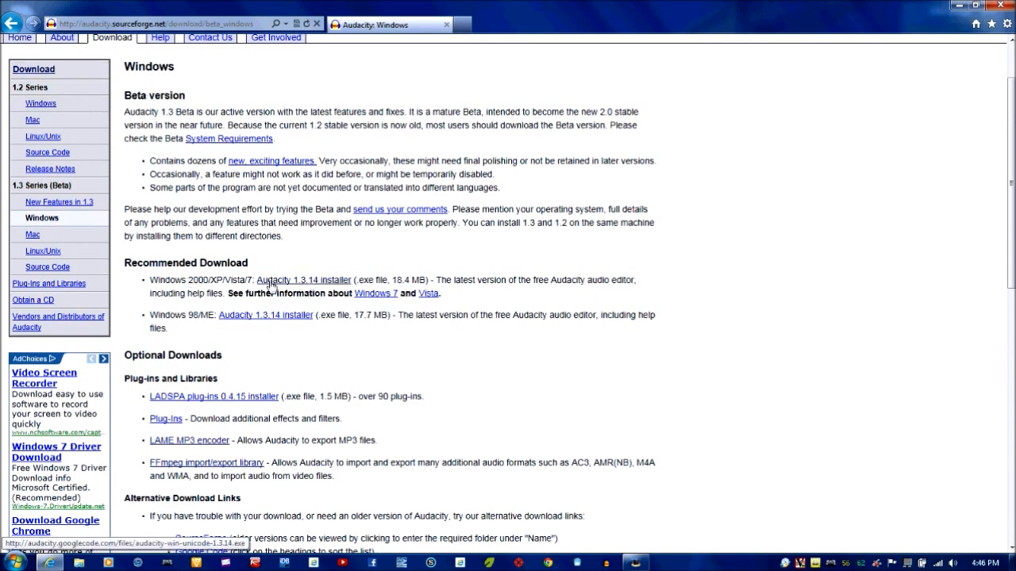
left_click(303, 279)
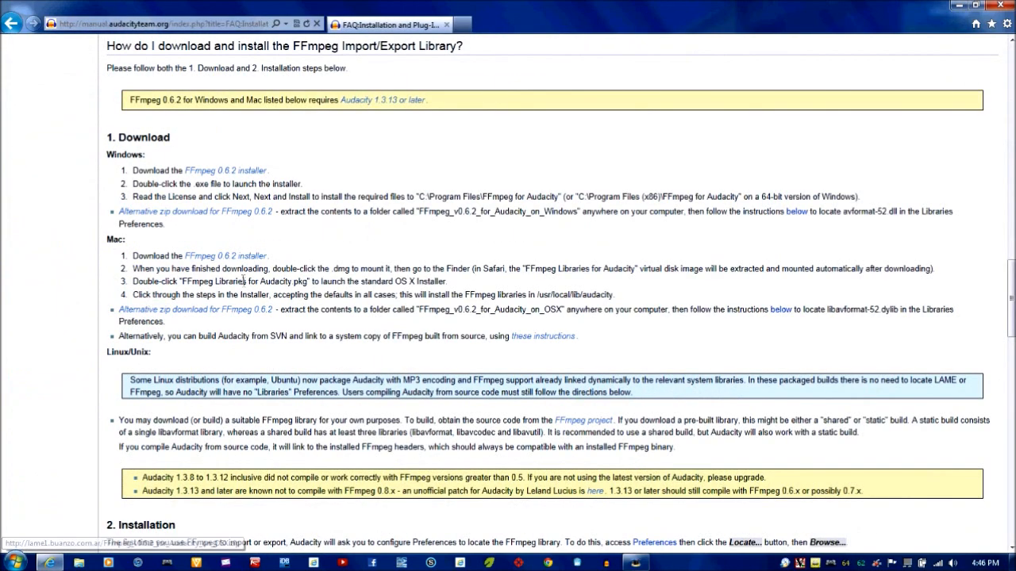
mouse_move(309, 326)
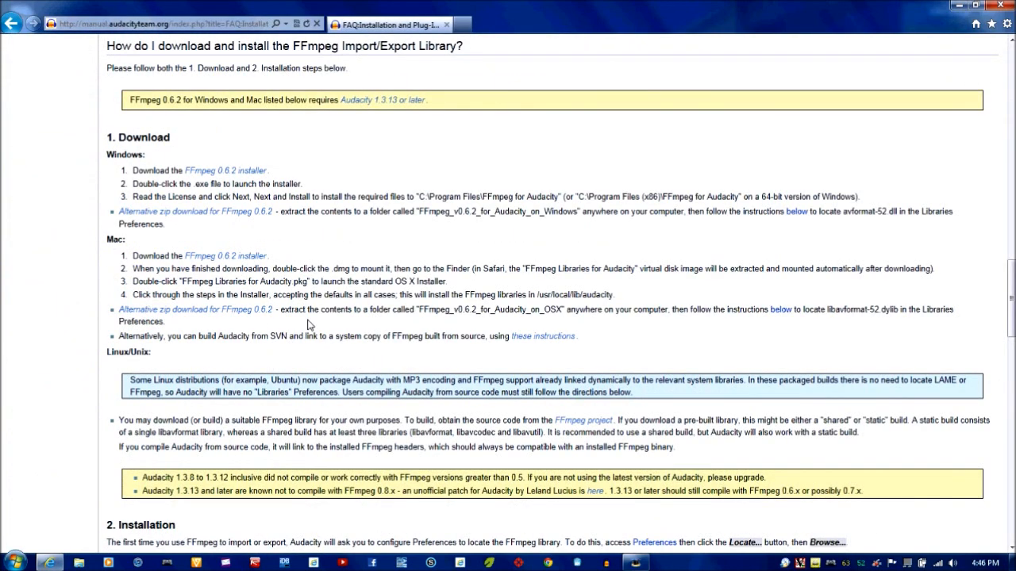
mouse_move(226, 170)
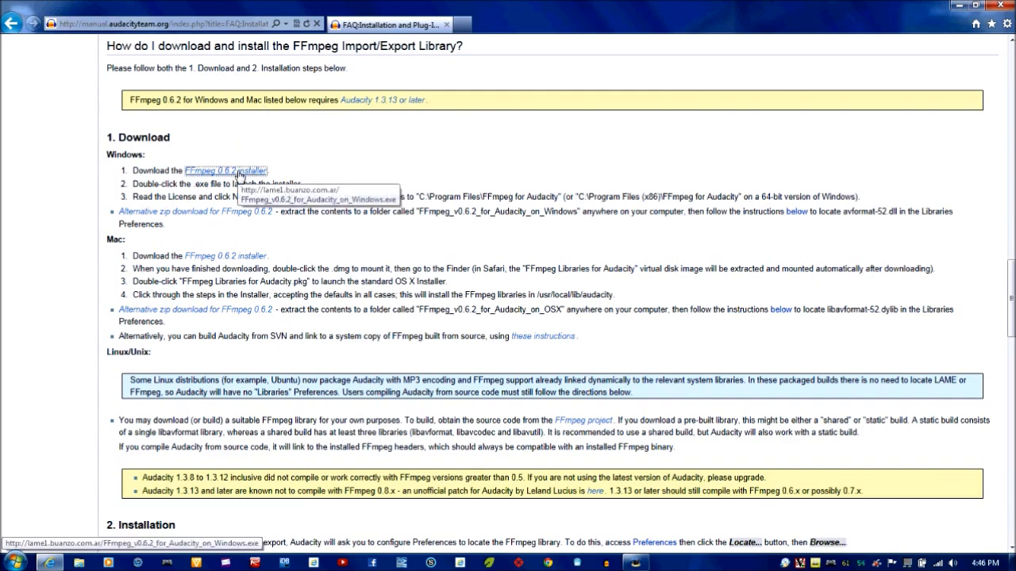
- Download the FFmpeg 0.6.2 installer for Windows from the FAQ page
left_click(226, 170)
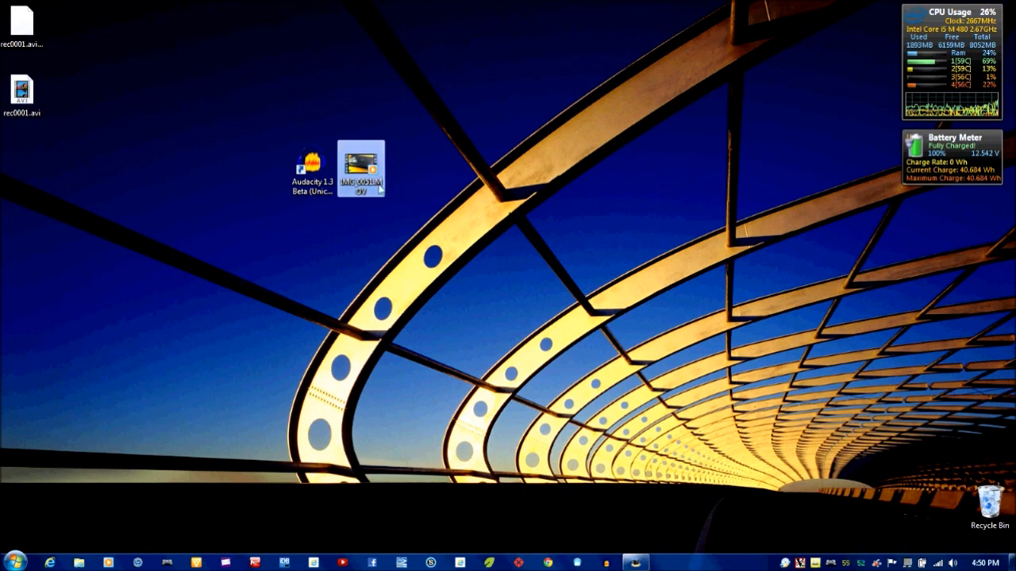
mouse_move(362, 169)
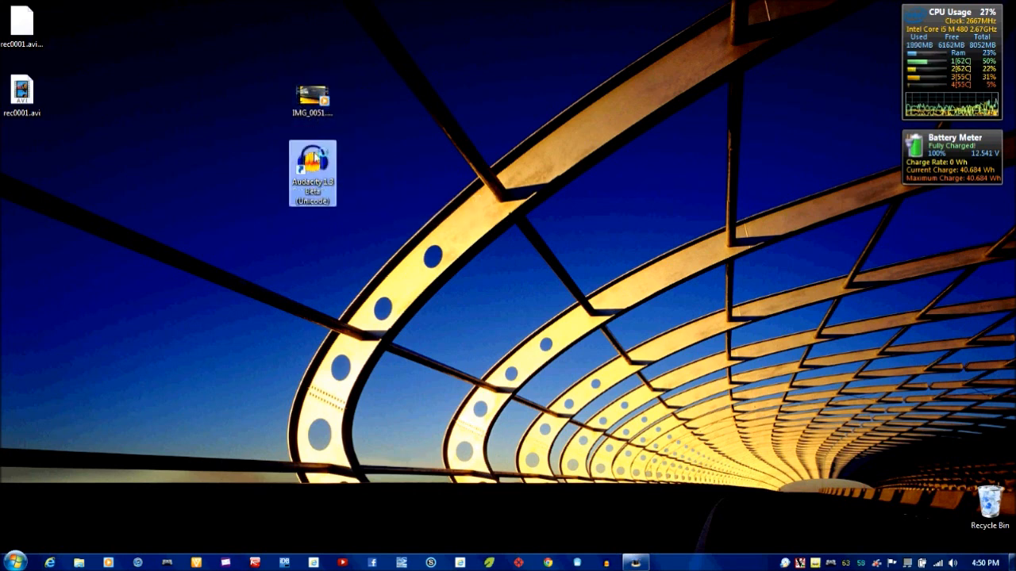
- Start Audacity from the desktop shortcut and import the IMG_0051 video's audio
double_click(311, 172)
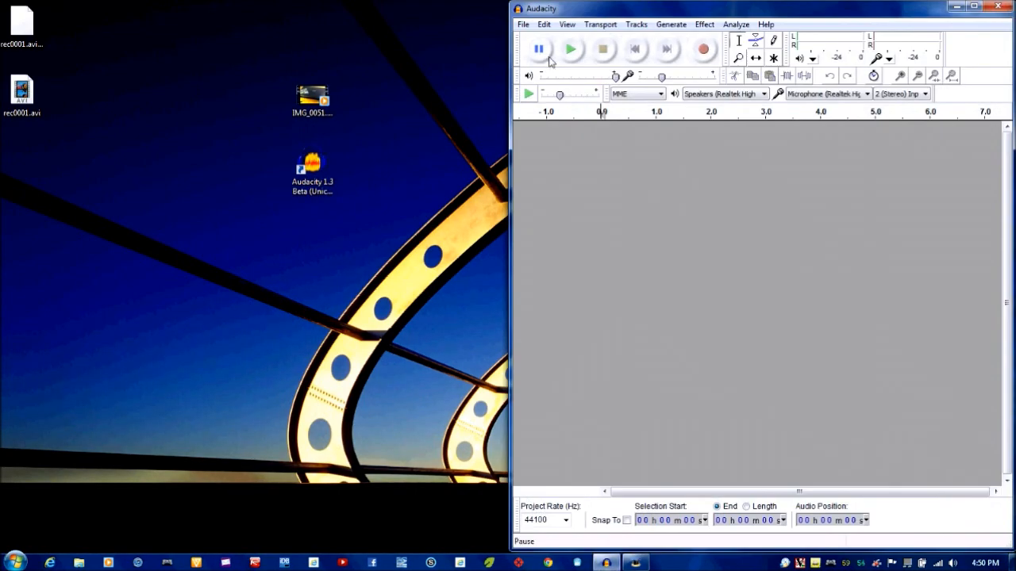
left_click(312, 95)
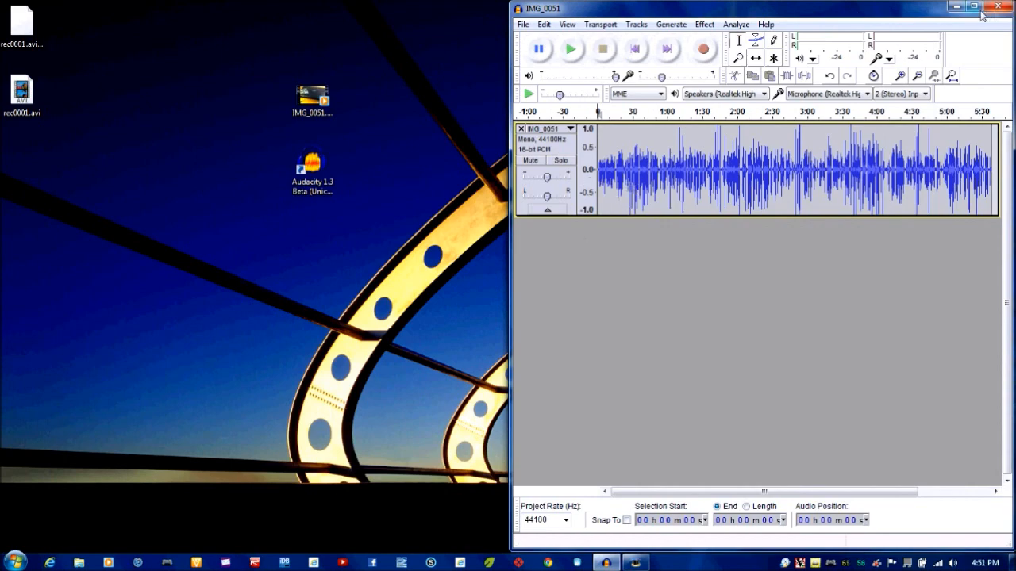
- Maximize Audacity and select the noise-only gap from about 7.3 to 7.8 seconds
left_click(983, 7)
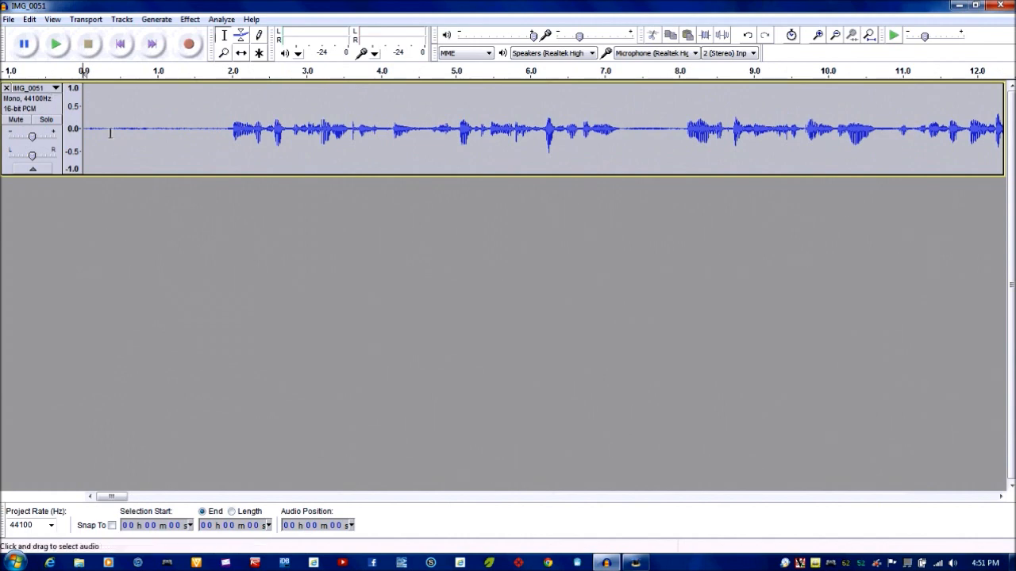
mouse_move(97, 132)
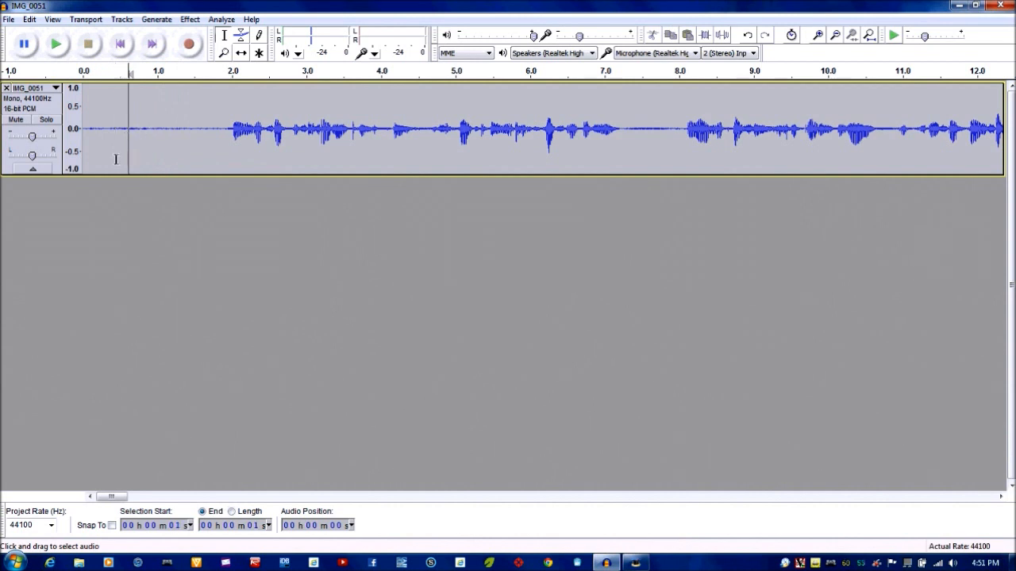
left_click(117, 128)
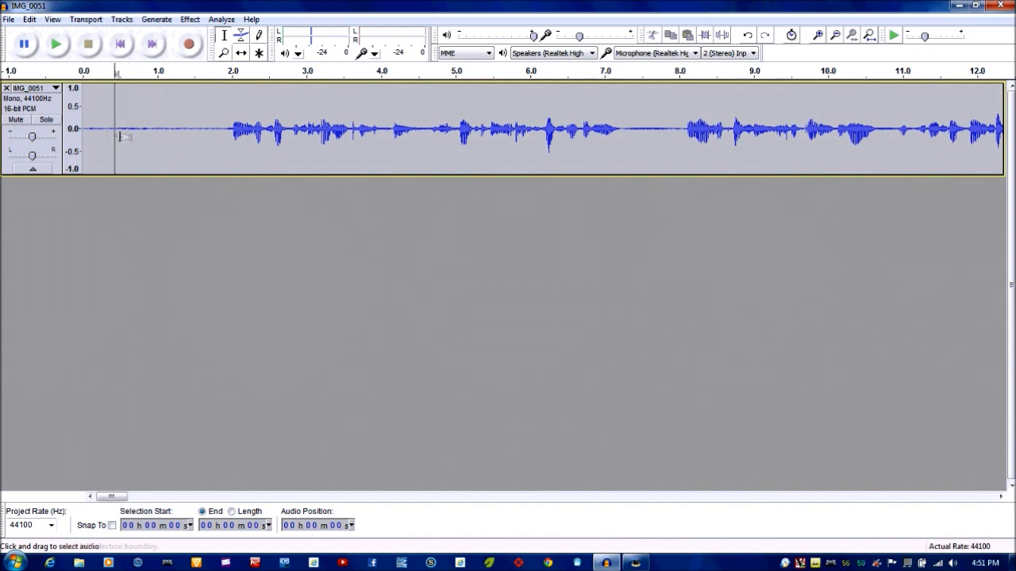
left_click_drag(115, 130, 135, 130)
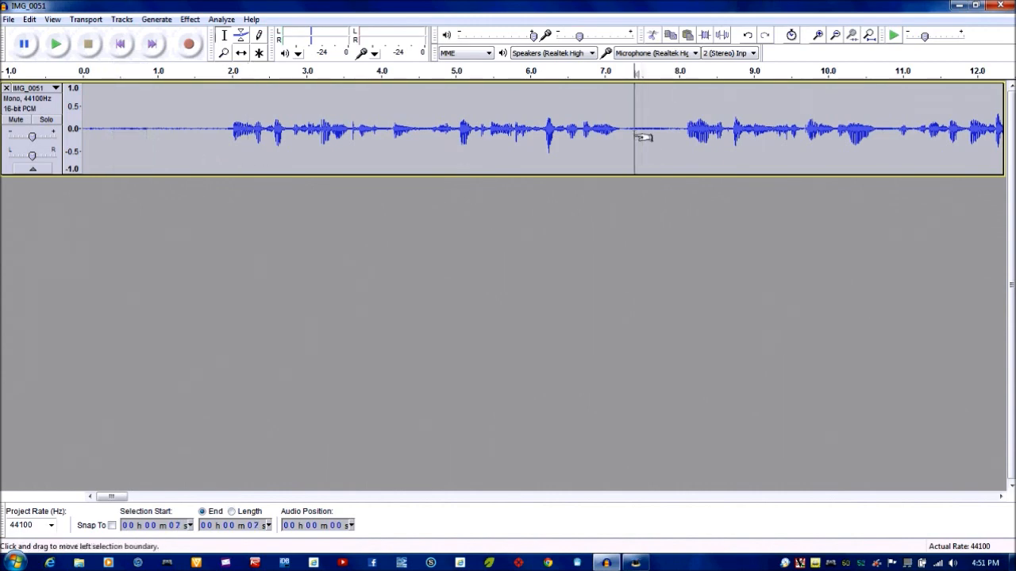
left_click(56, 44)
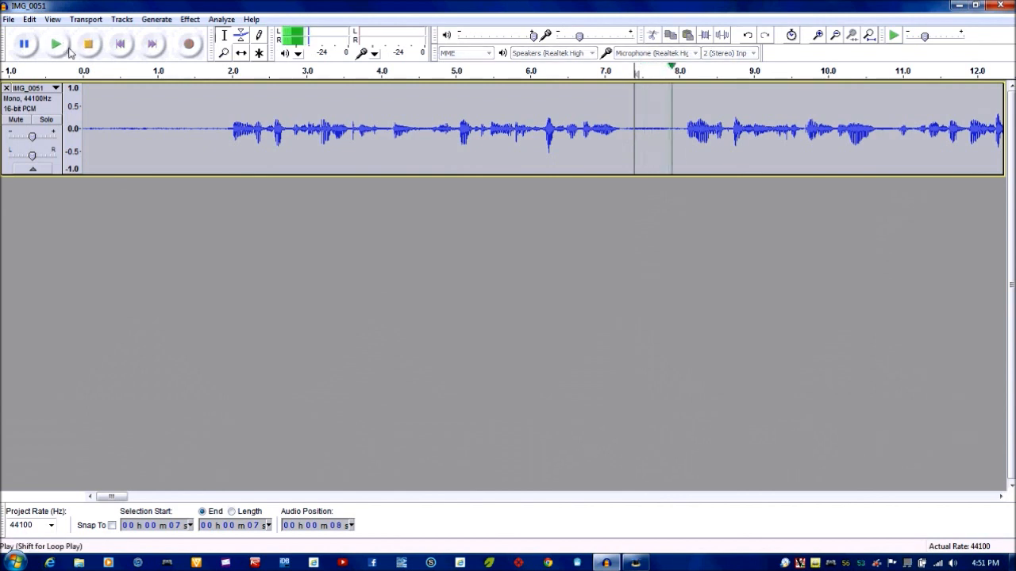
left_click(89, 43)
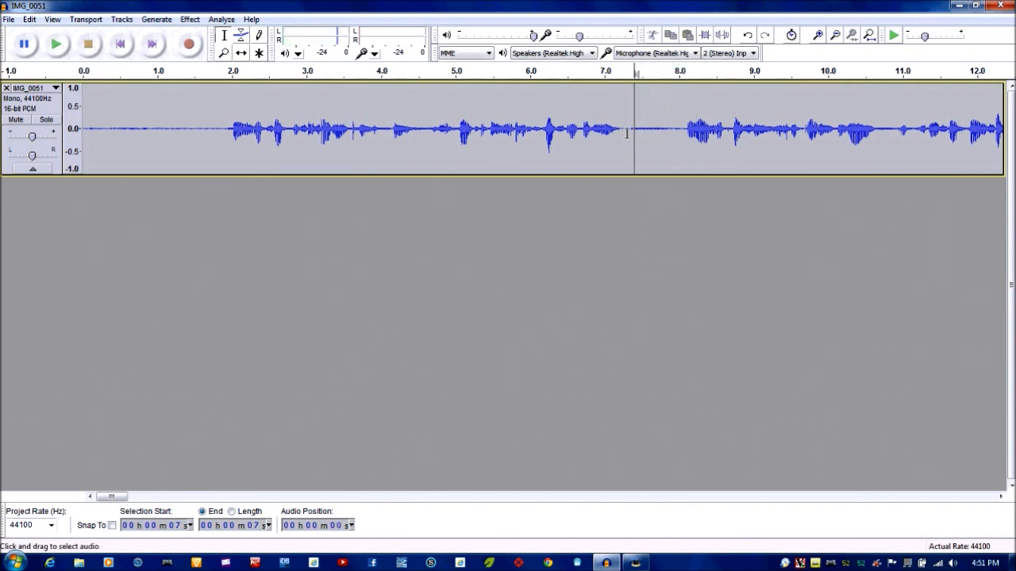
left_click_drag(629, 131, 668, 131)
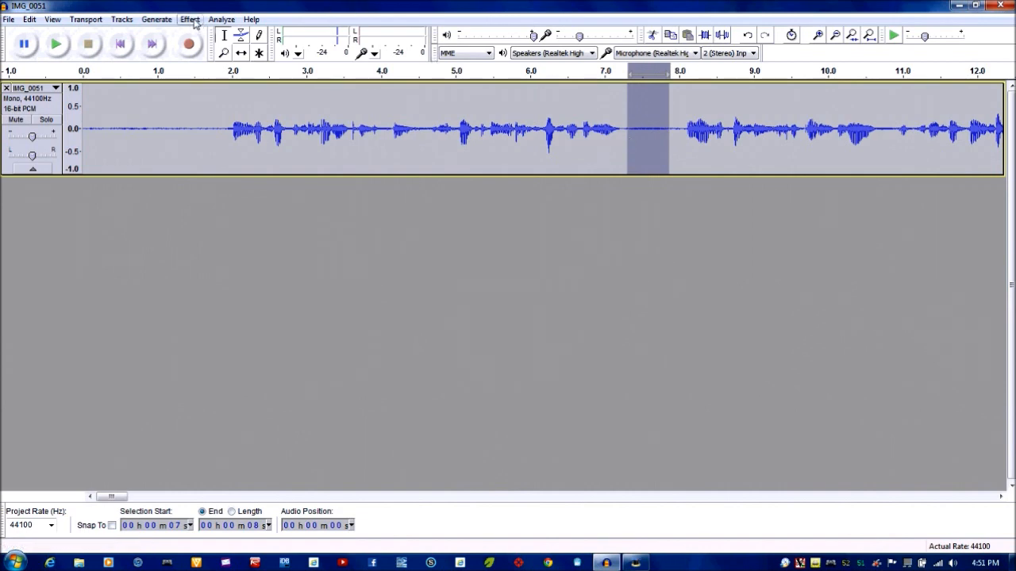
- Capture a noise profile from the selected gap via Effect > Noise Removal
left_click(190, 19)
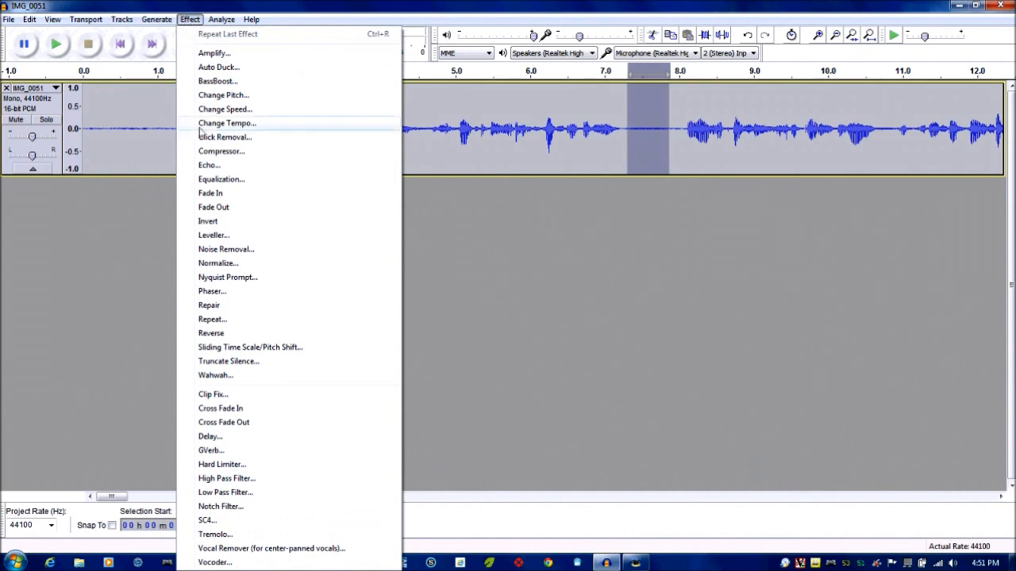
mouse_move(221, 263)
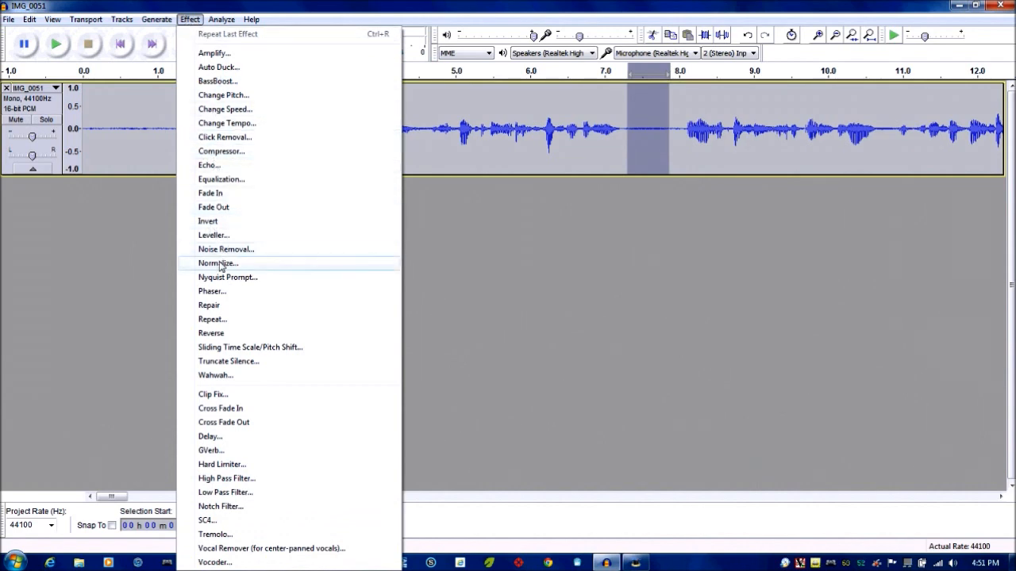
left_click(226, 249)
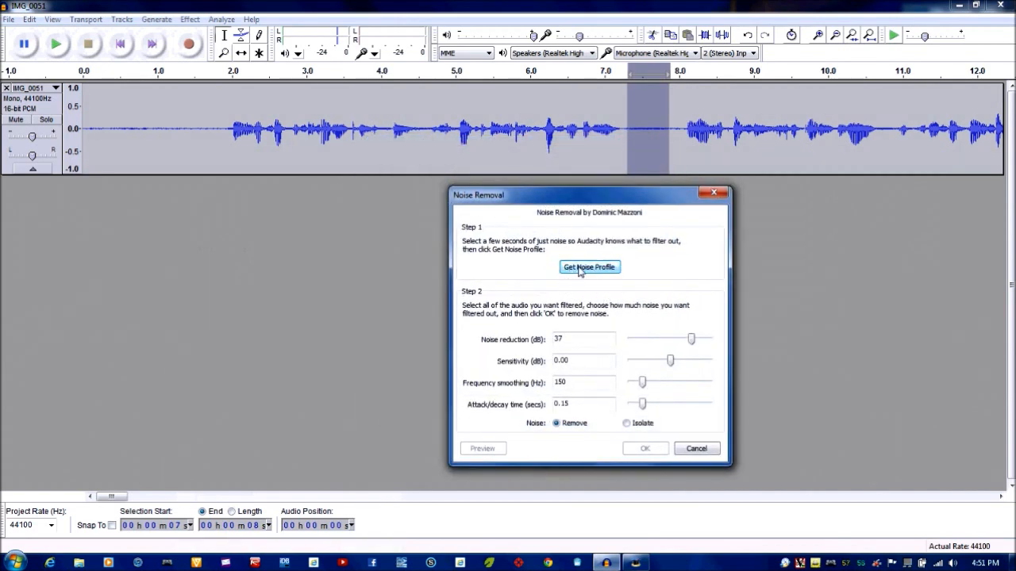
left_click(589, 267)
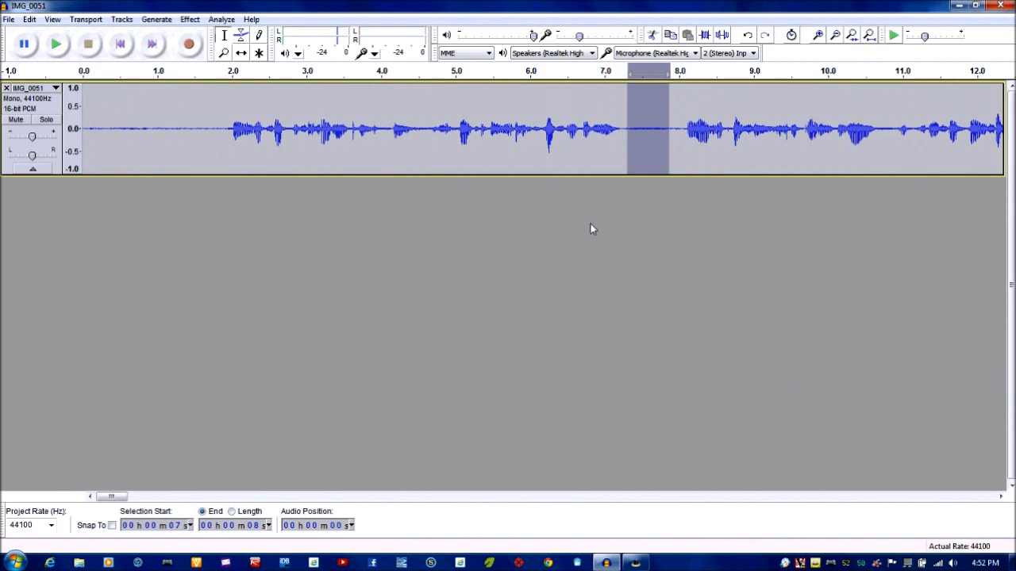
mouse_move(606, 226)
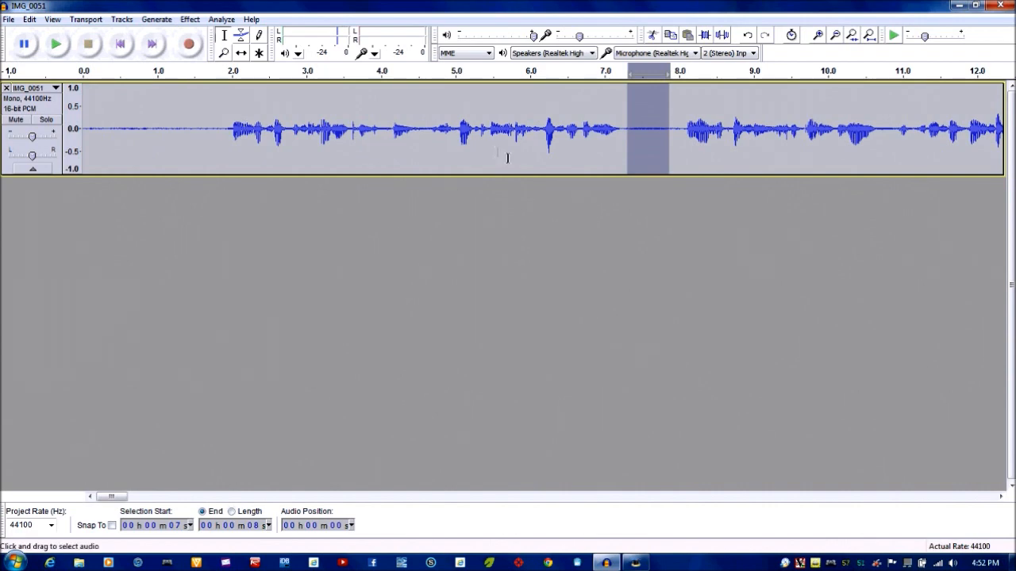
mouse_move(617, 146)
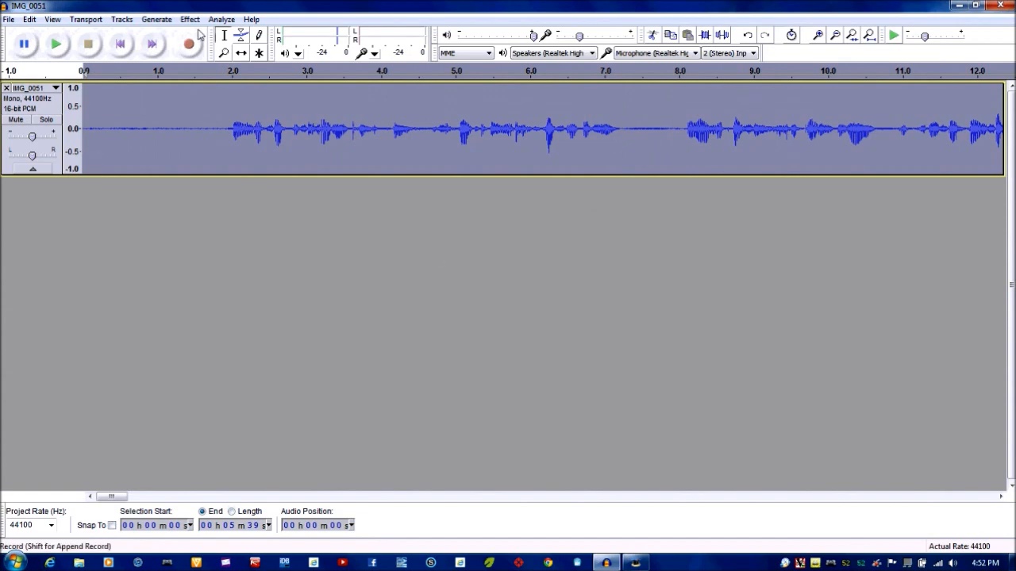
- Apply Noise Removal across the whole IMG_0051 track
left_click(189, 19)
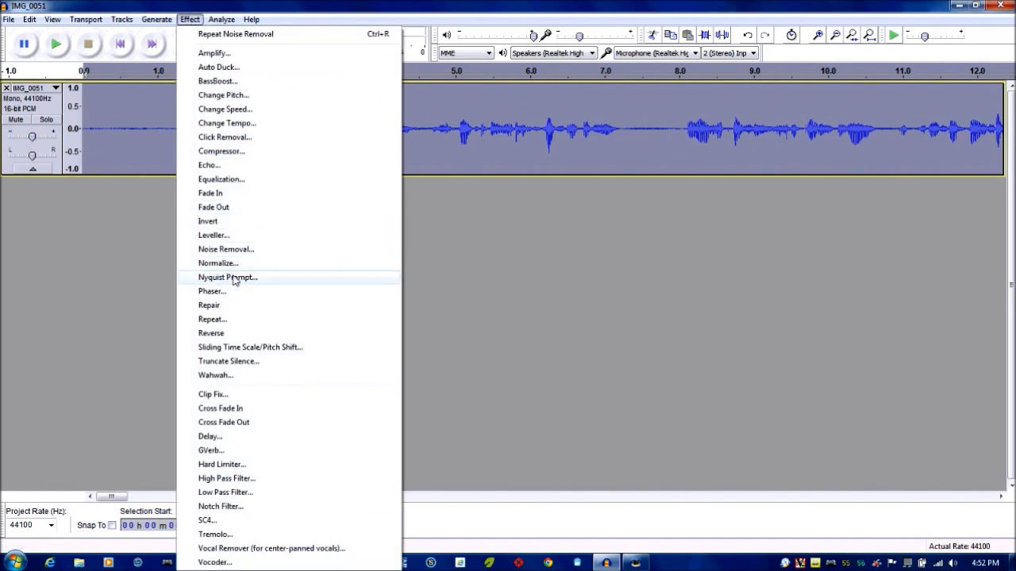
left_click(225, 249)
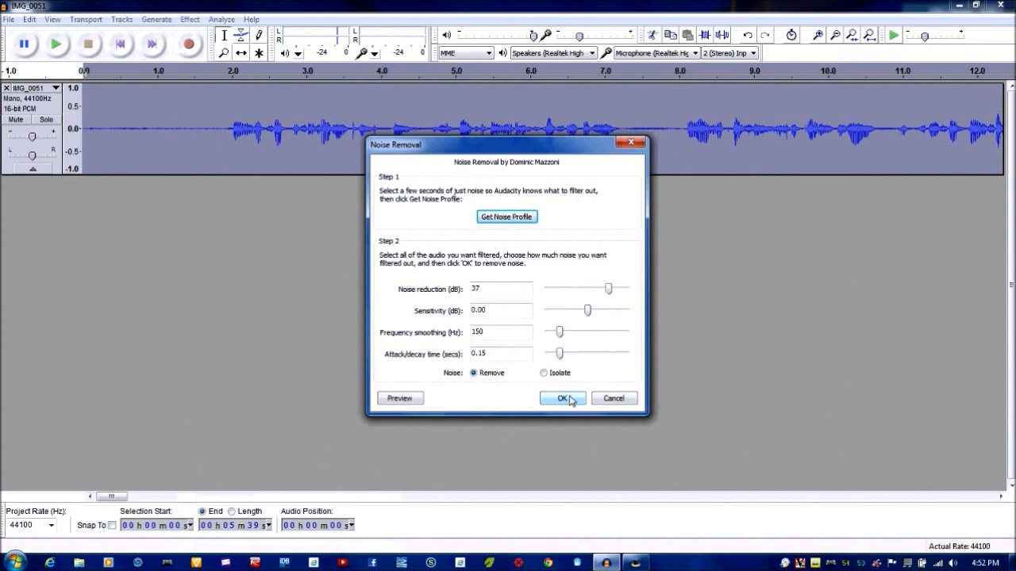
left_click(562, 397)
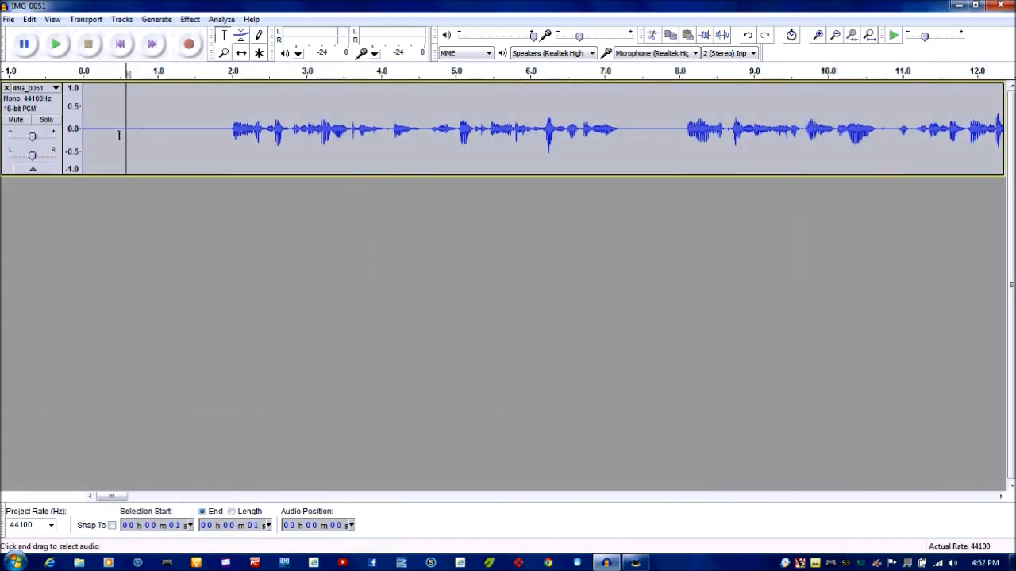
left_click_drag(123, 129, 213, 129)
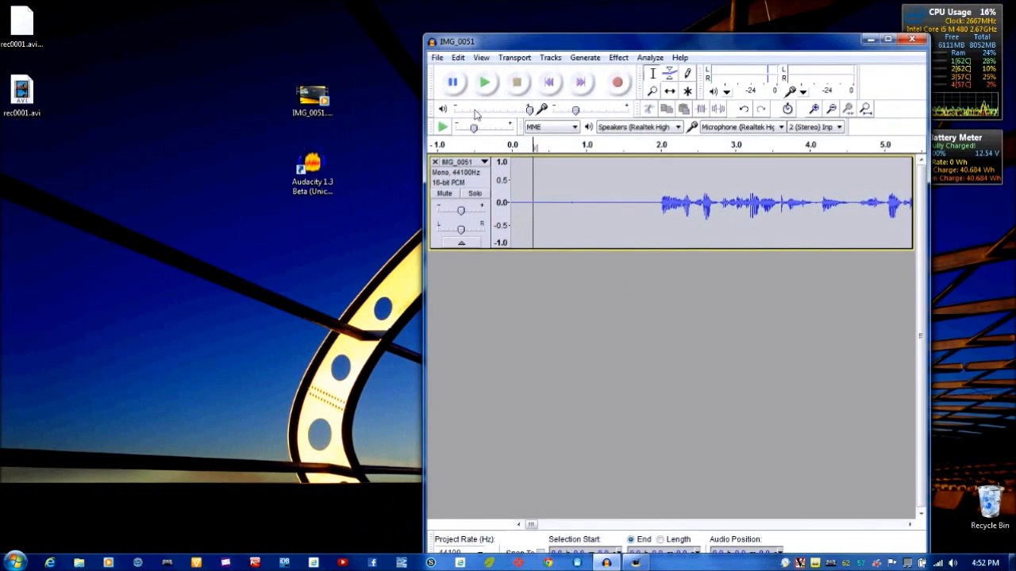
- Restore the Audacity window down so the desktop shows beside it
left_click(437, 57)
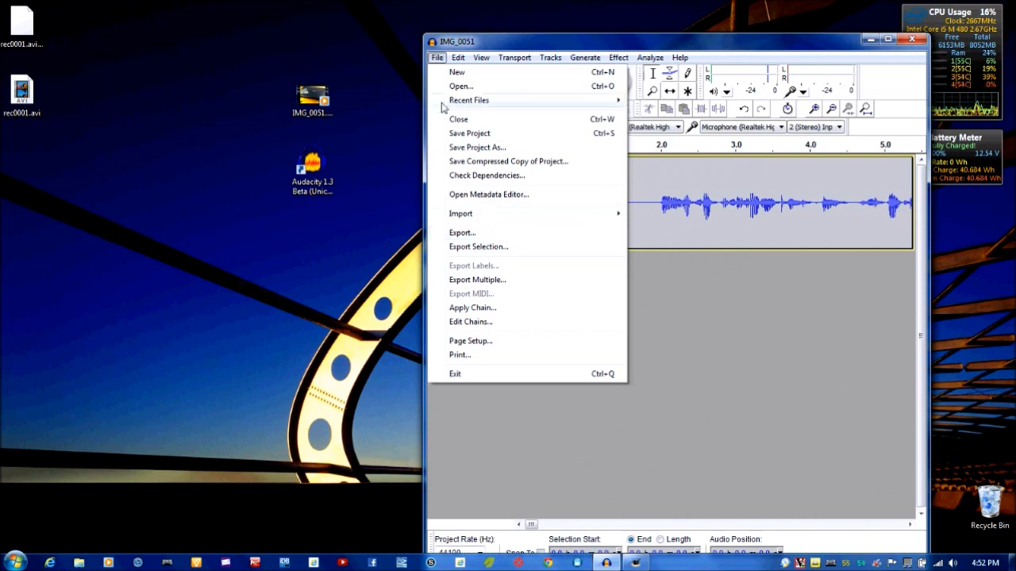
- Start an export to the Desktop named IMG_0051 with MP3 Files as the type
left_click(461, 233)
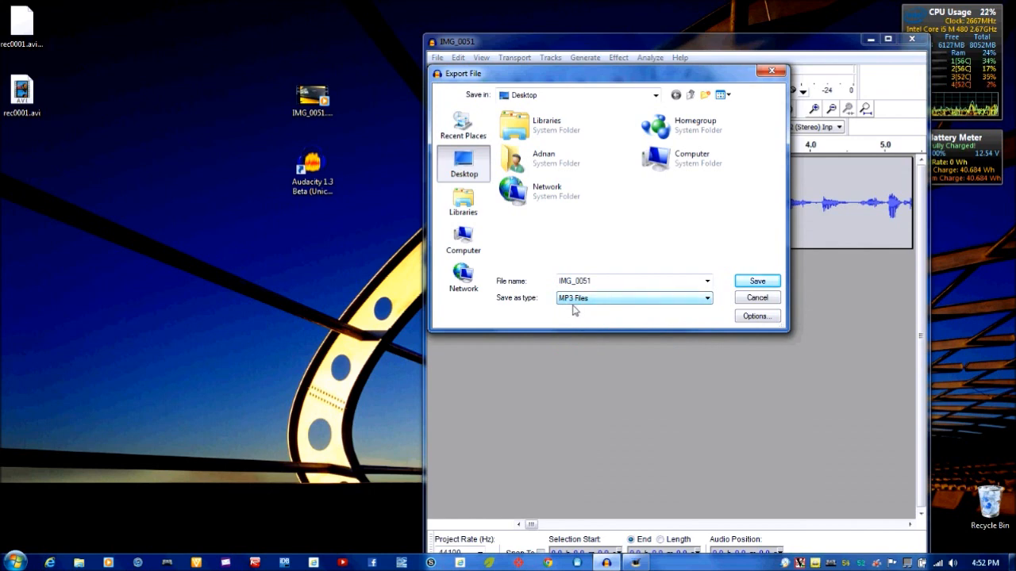
mouse_move(389, 387)
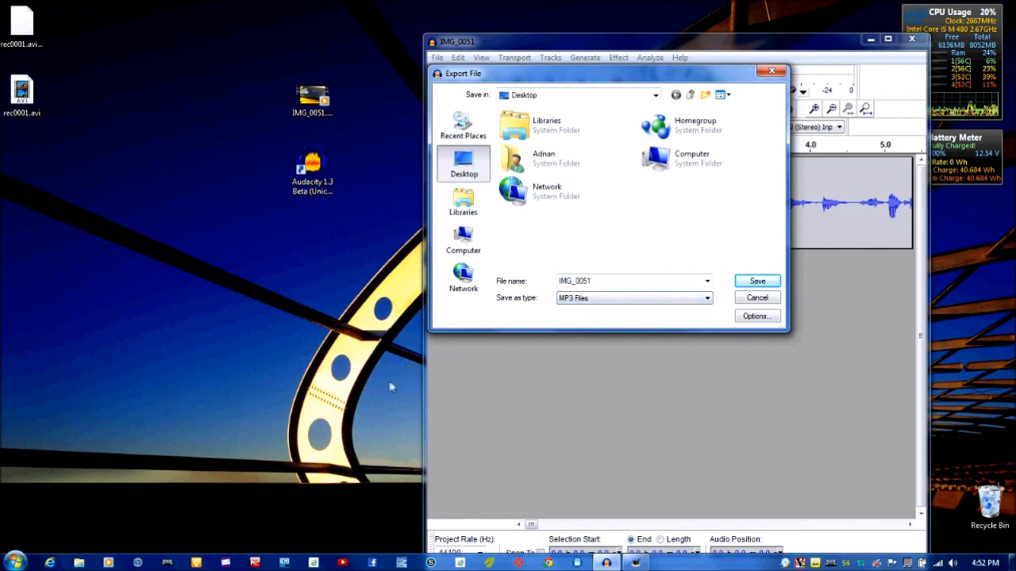
mouse_move(321, 419)
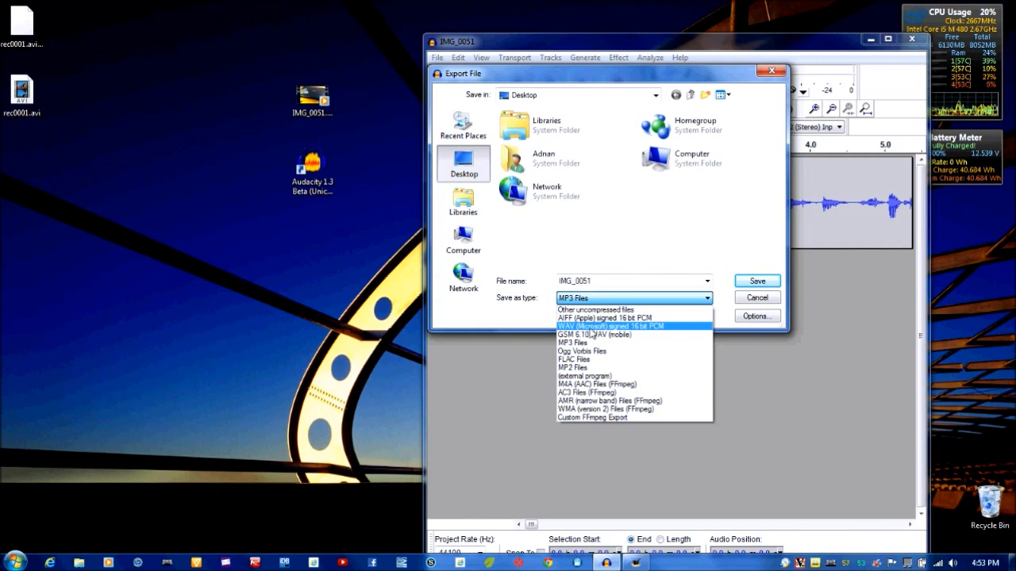
left_click(632, 297)
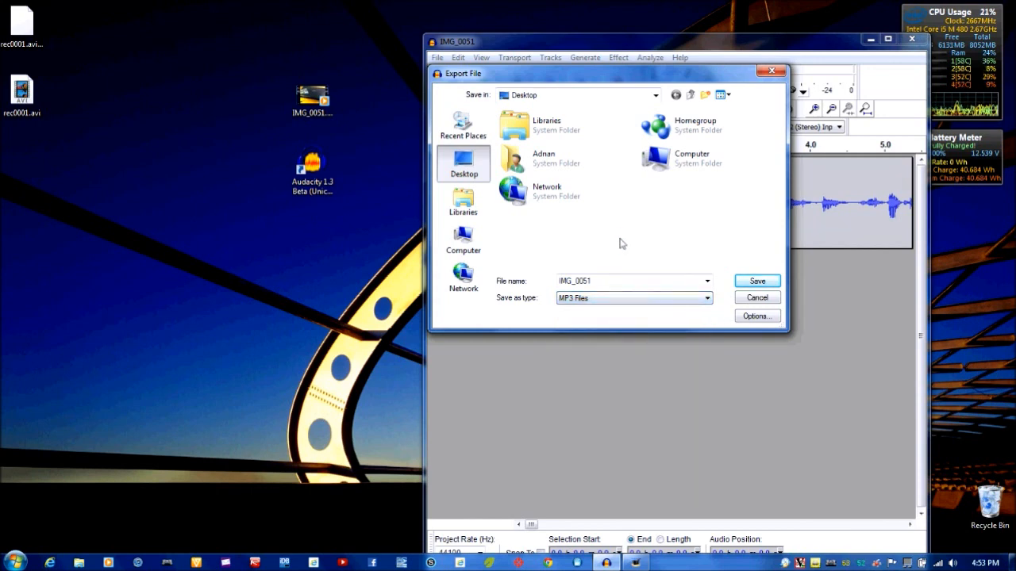
mouse_move(757, 281)
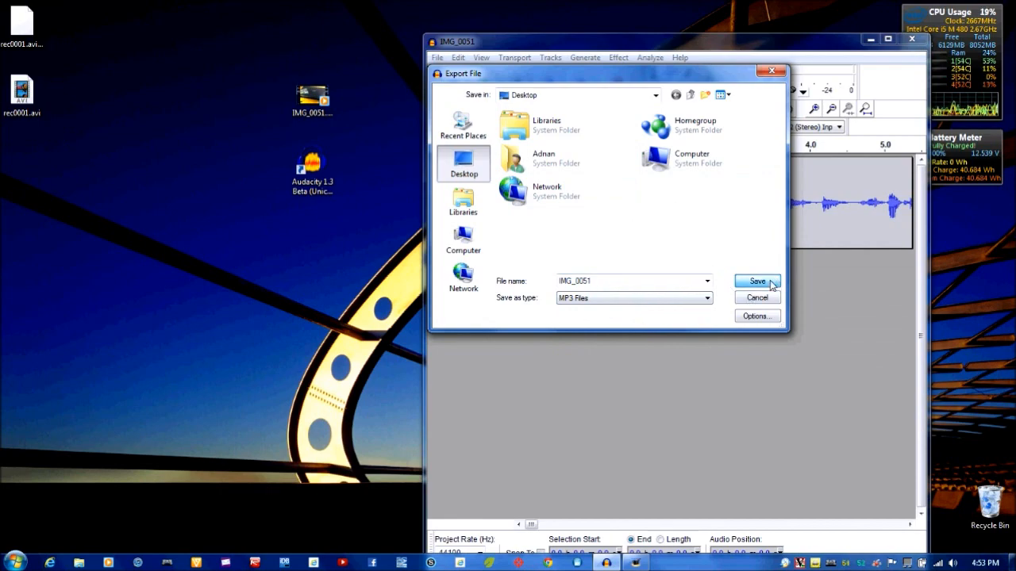
- Save the export as a 128 kbps MP3, skipping the metadata details
left_click(757, 281)
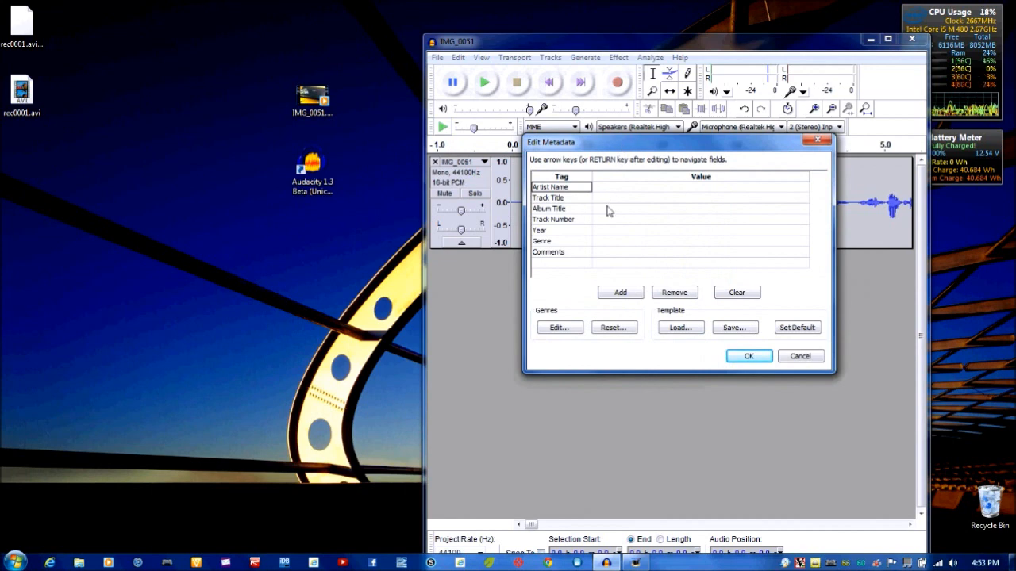
mouse_move(730, 128)
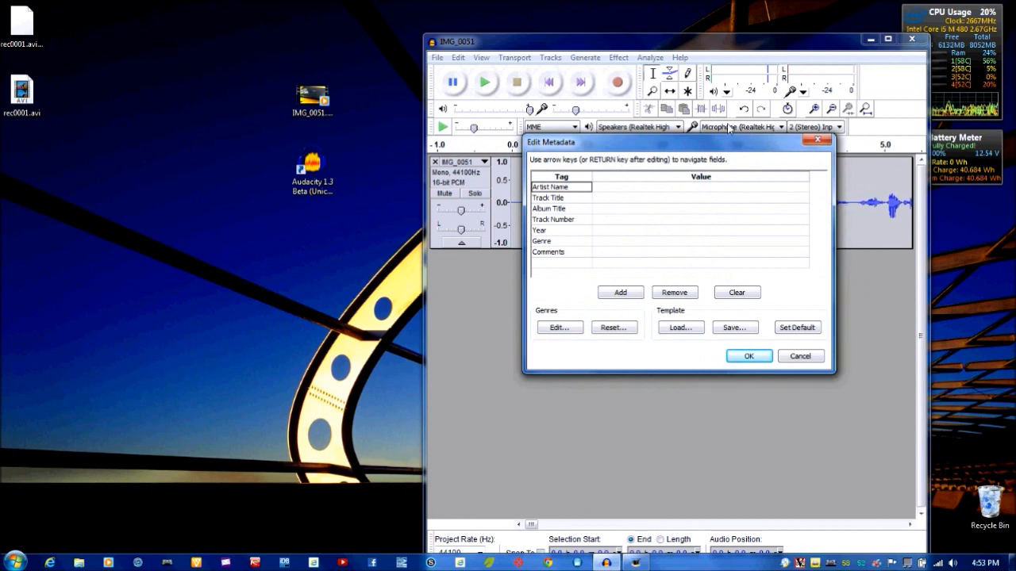
left_click(748, 355)
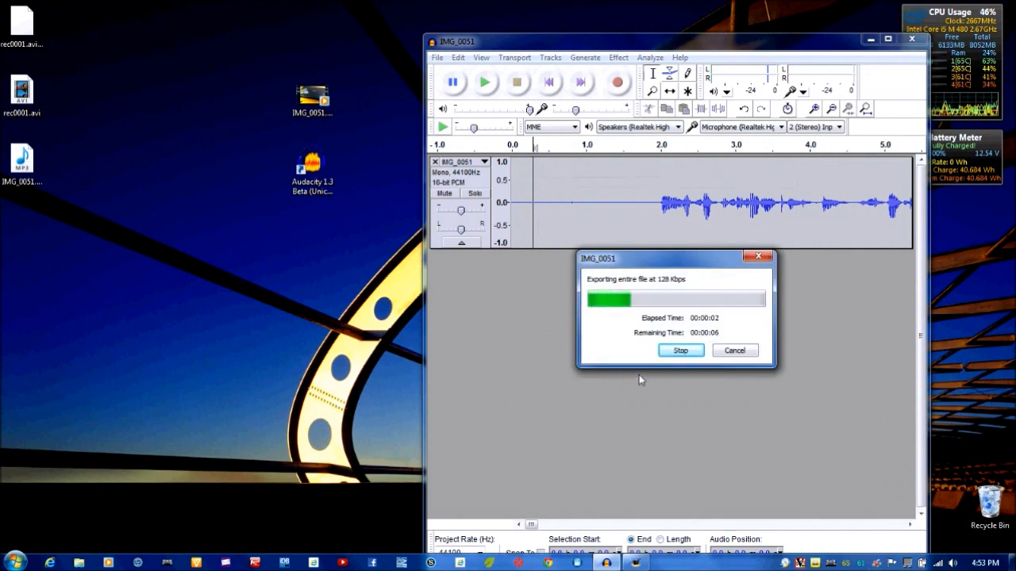
mouse_move(666, 381)
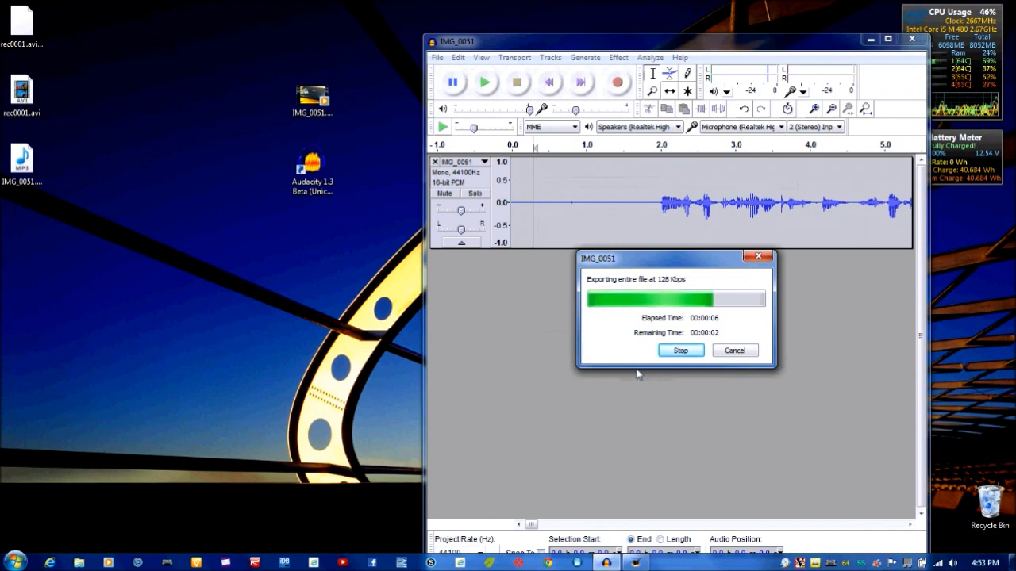
mouse_move(631, 359)
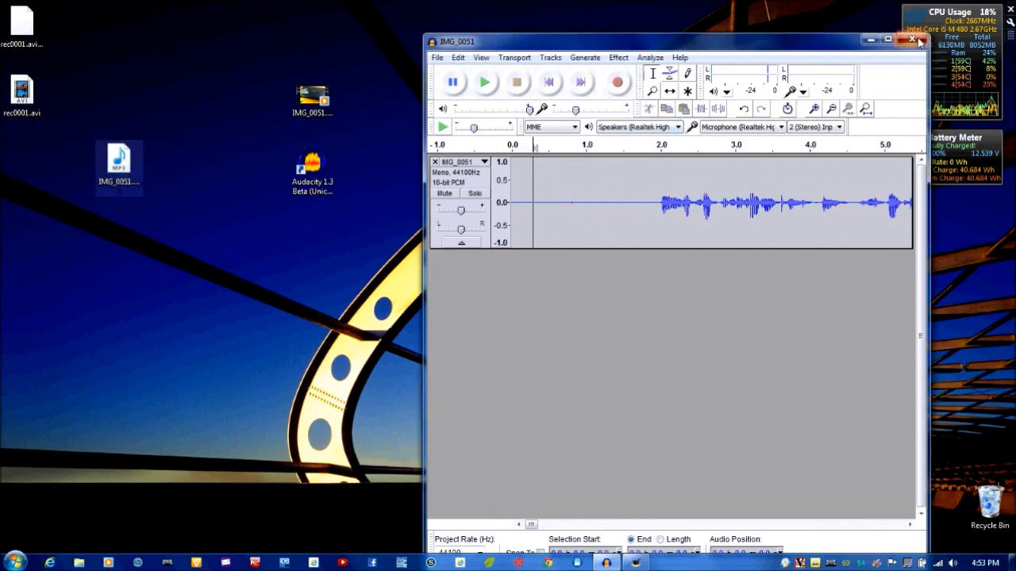
- Close Audacity and search the Start menu programs for Windows Live Movie Maker
left_click(912, 40)
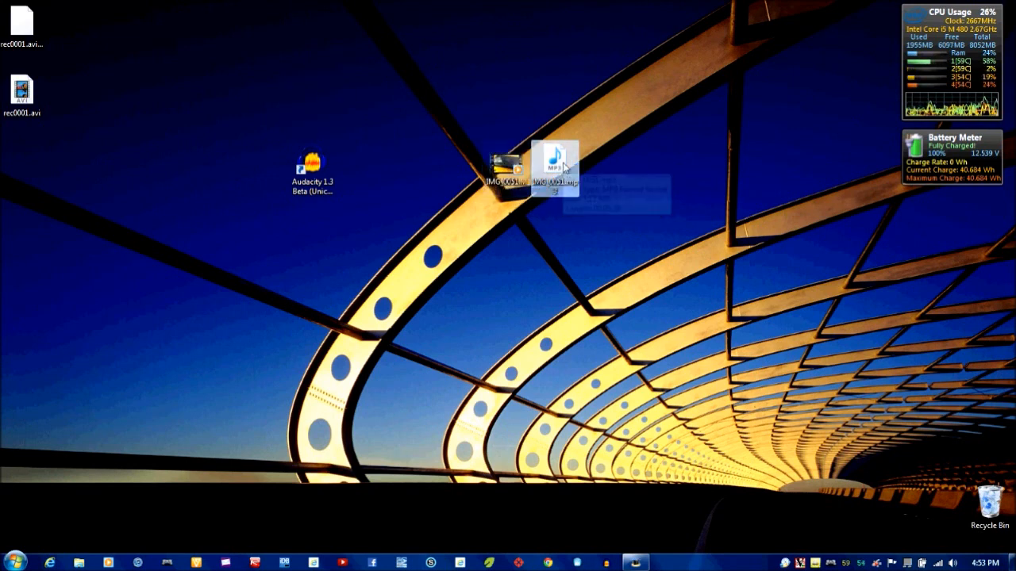
left_click(12, 562)
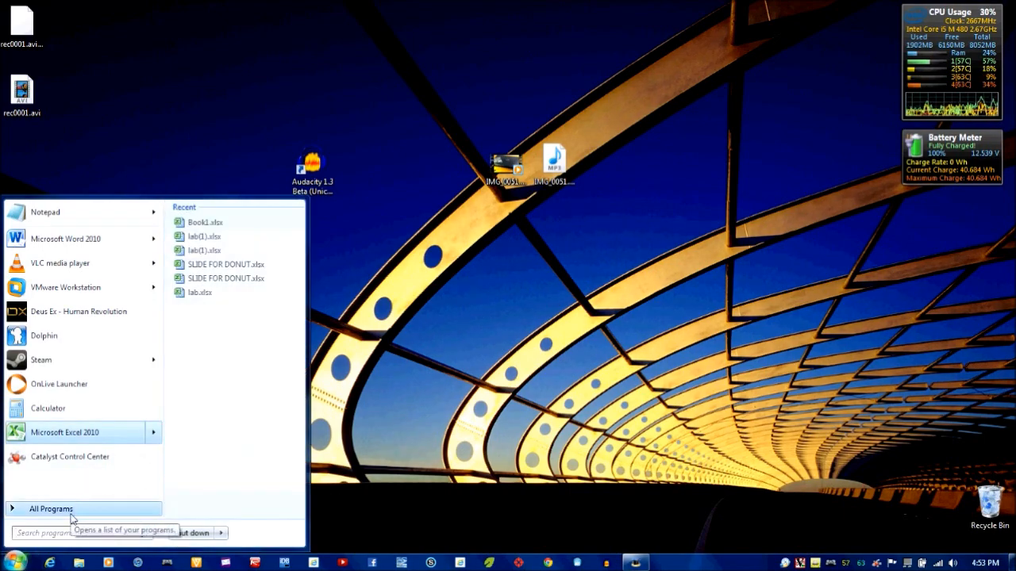
left_click(50, 509)
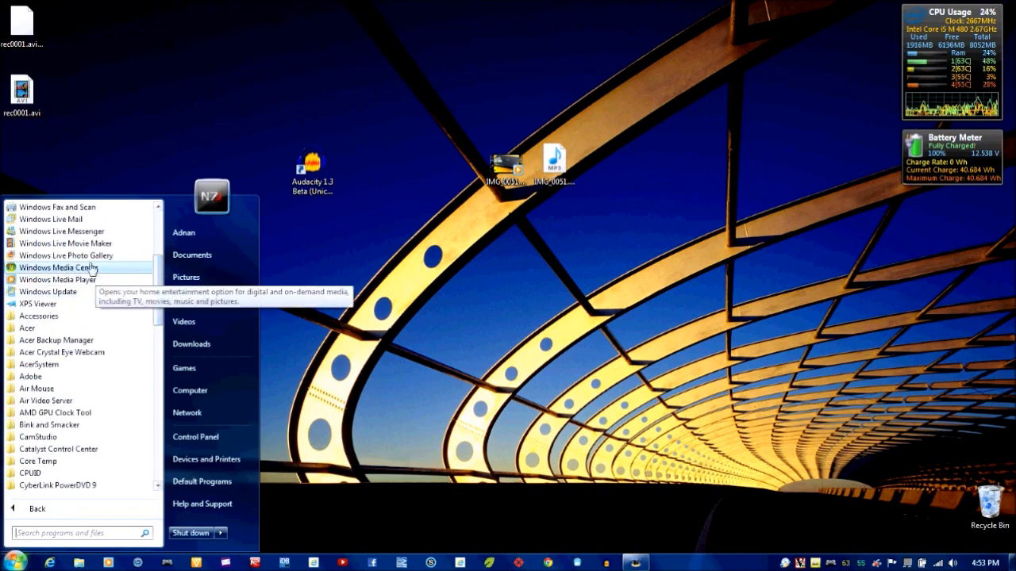
mouse_move(65, 243)
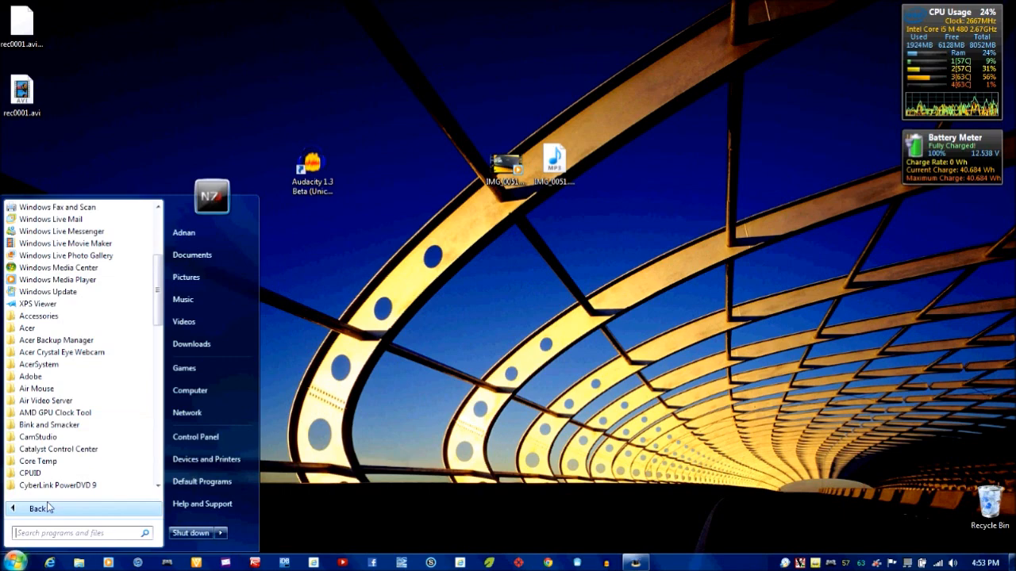
type("wi")
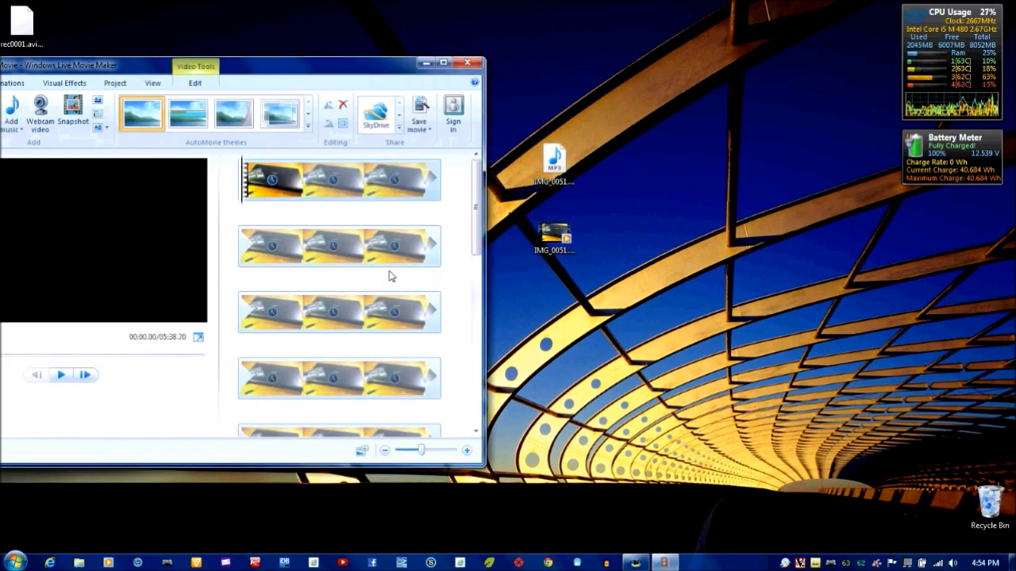
- Drag the Movie Maker window fully onto the screen so the whole project is visible
left_click(61, 374)
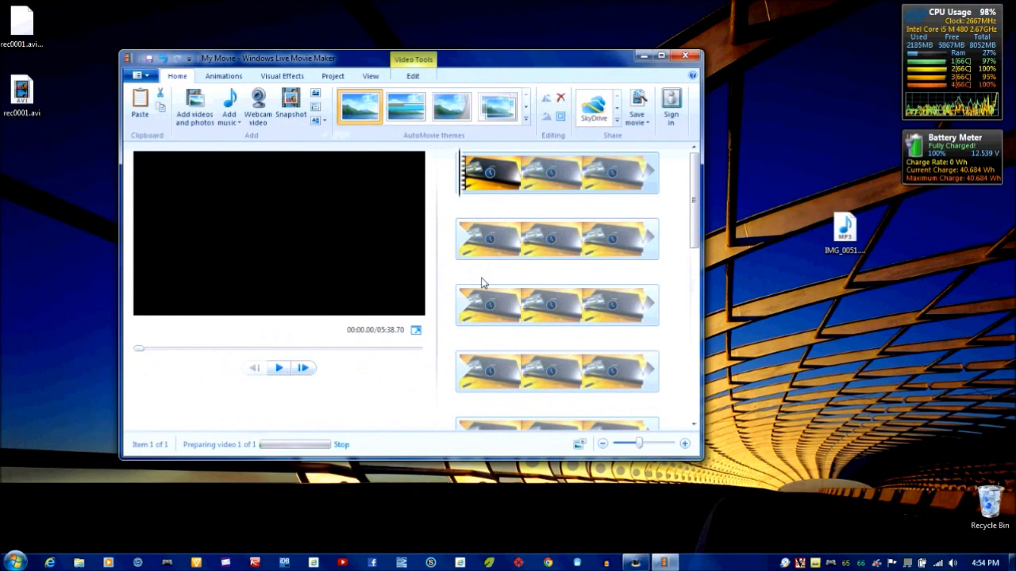
mouse_move(309, 222)
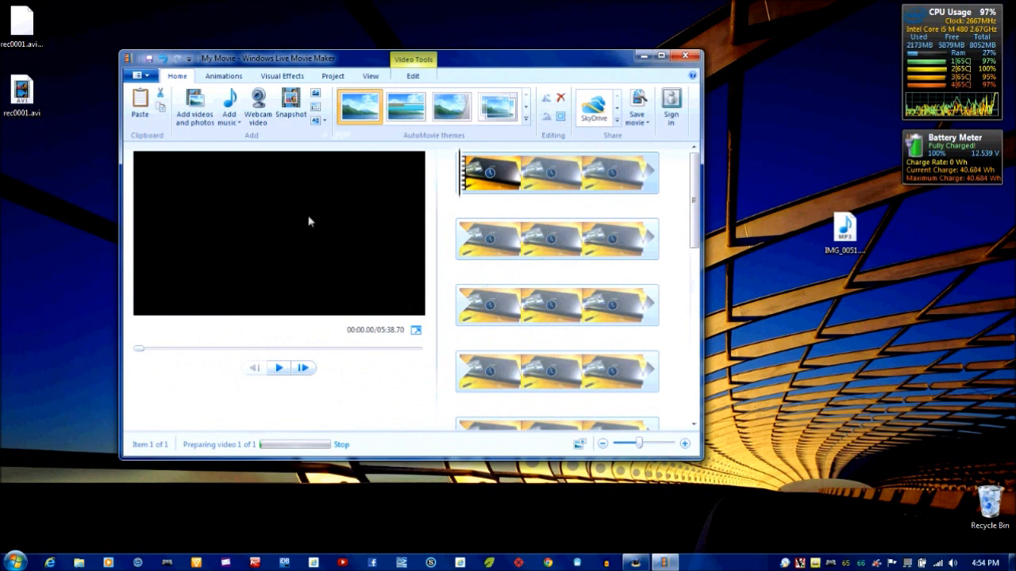
mouse_move(301, 314)
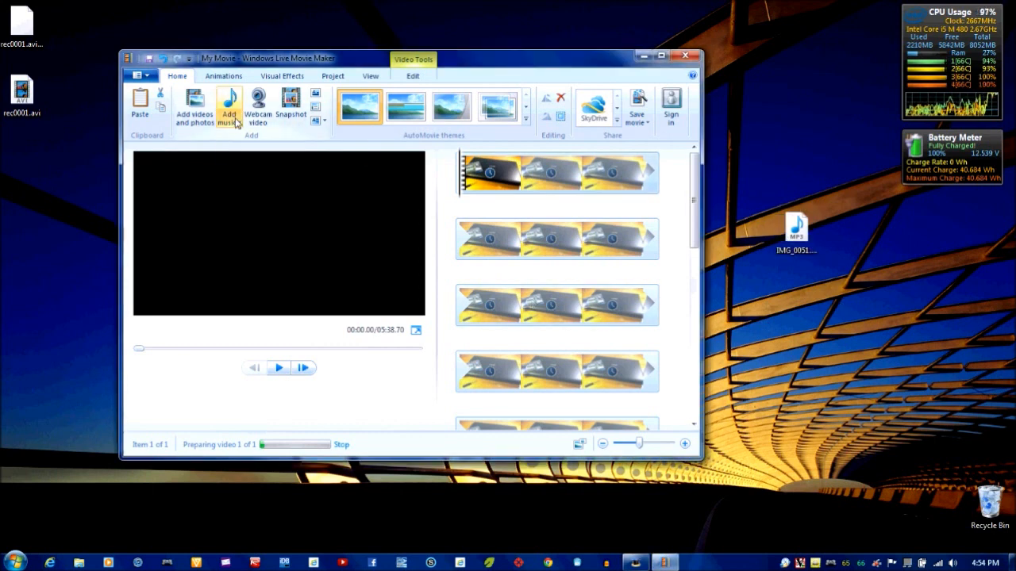
- Add IMG_0051.mp3 from the Desktop as the movie's background music track
left_click(229, 107)
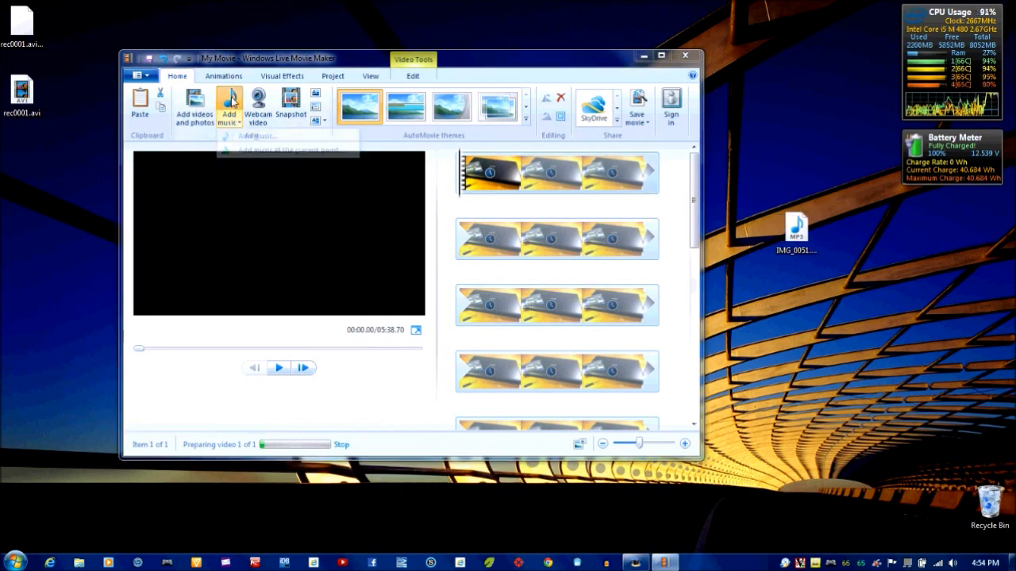
left_click(258, 136)
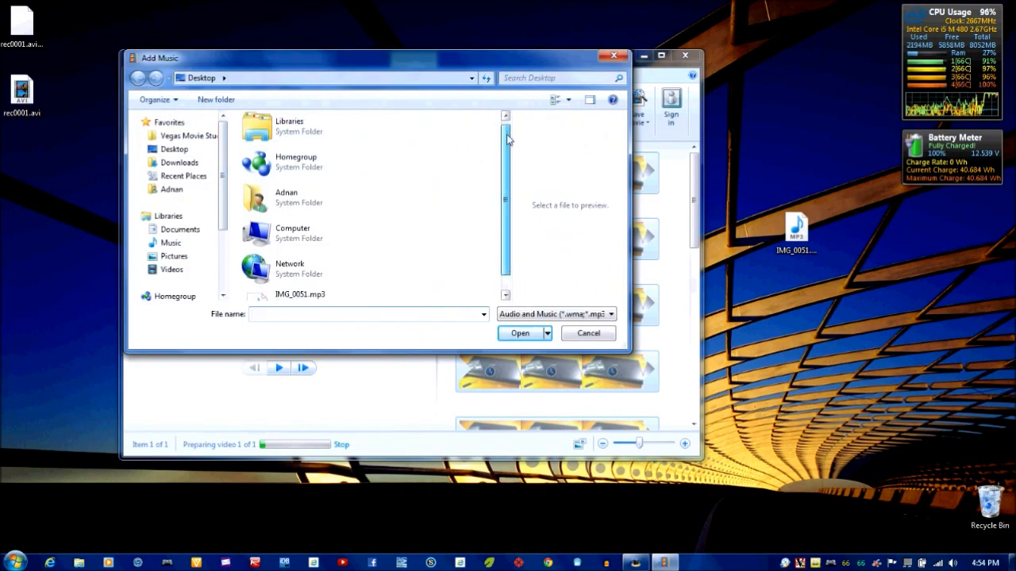
left_click(300, 294)
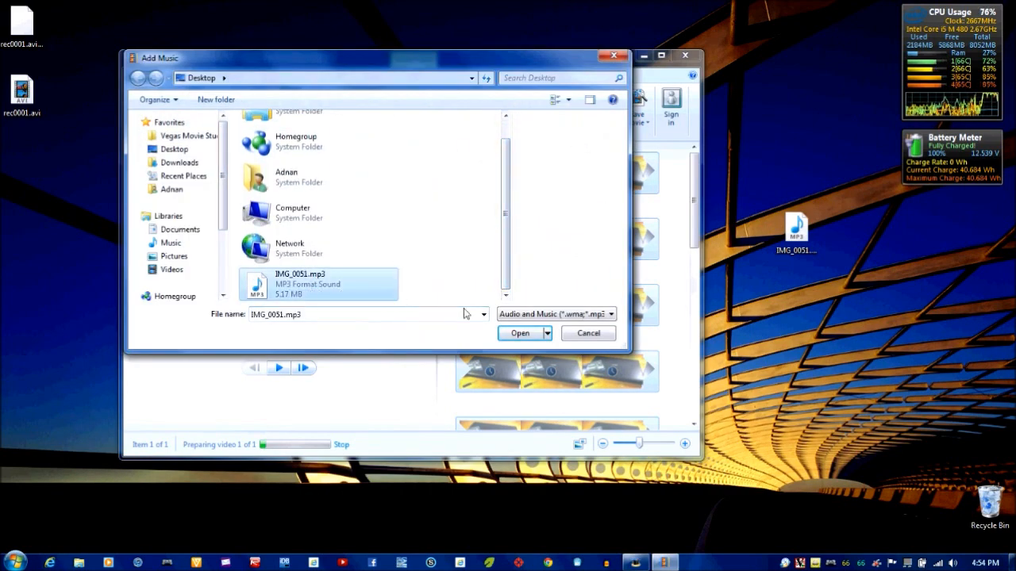
left_click(520, 333)
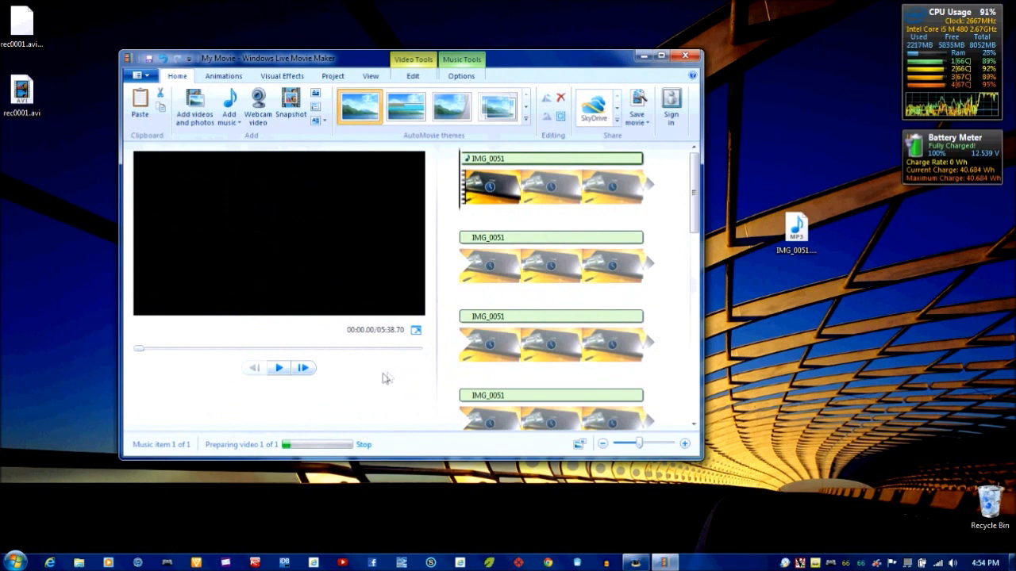
mouse_move(389, 376)
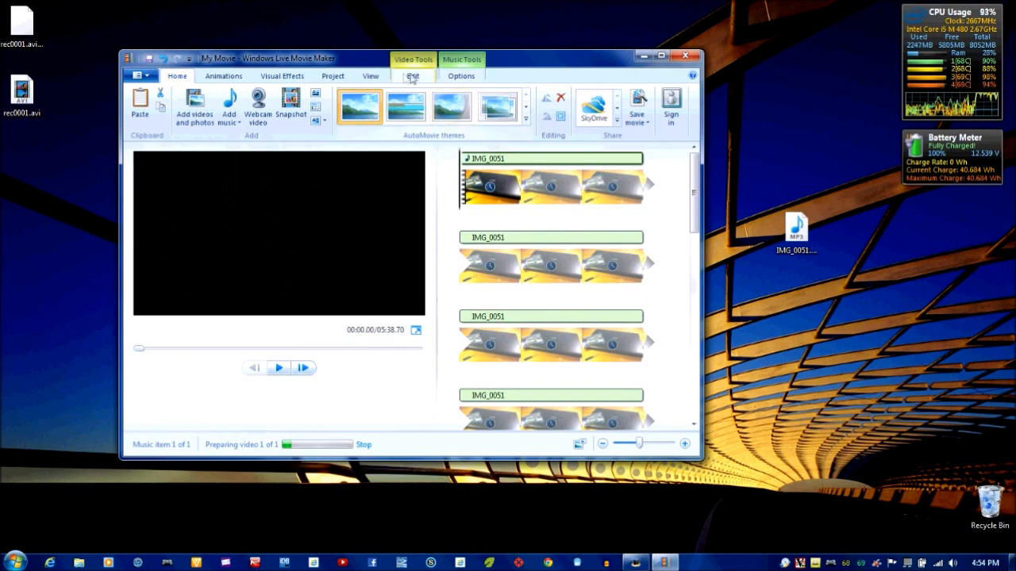
left_click(411, 75)
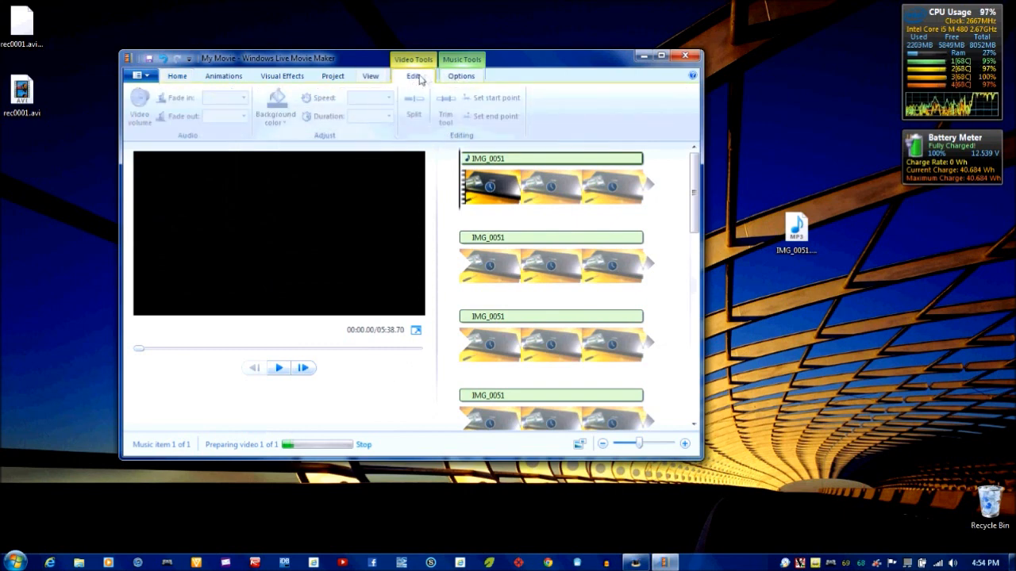
mouse_move(138, 103)
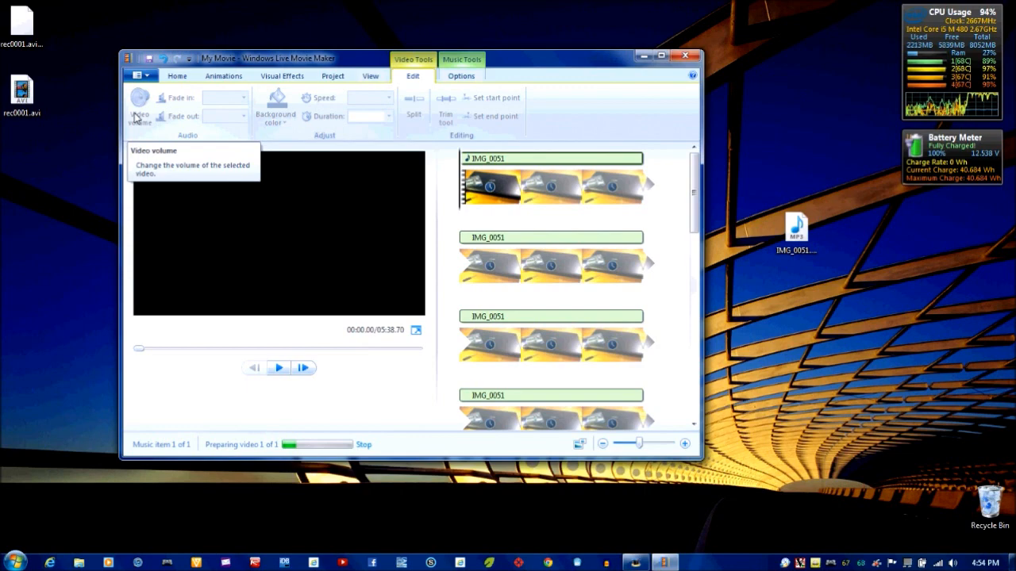
left_click(177, 76)
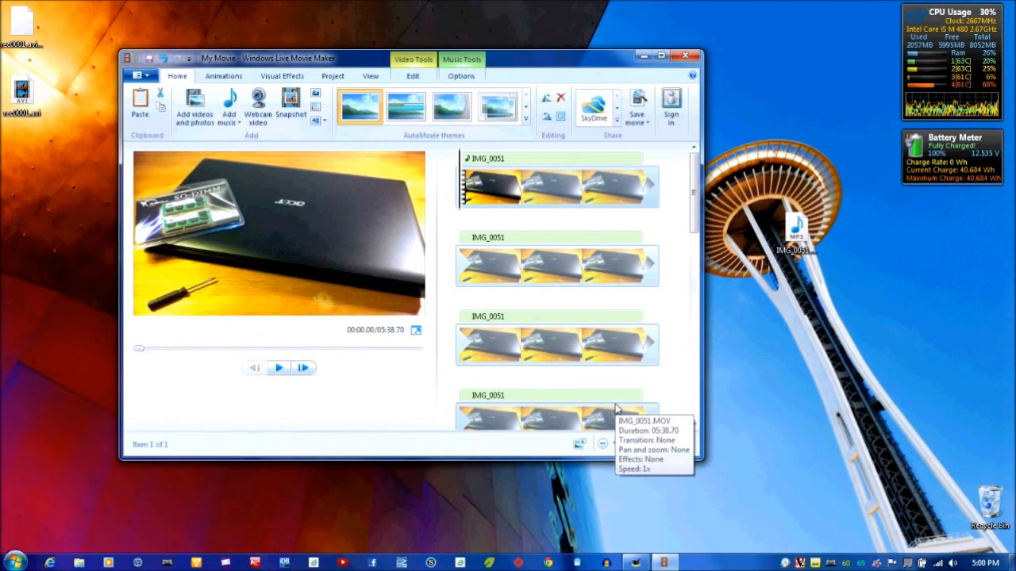
mouse_move(288, 441)
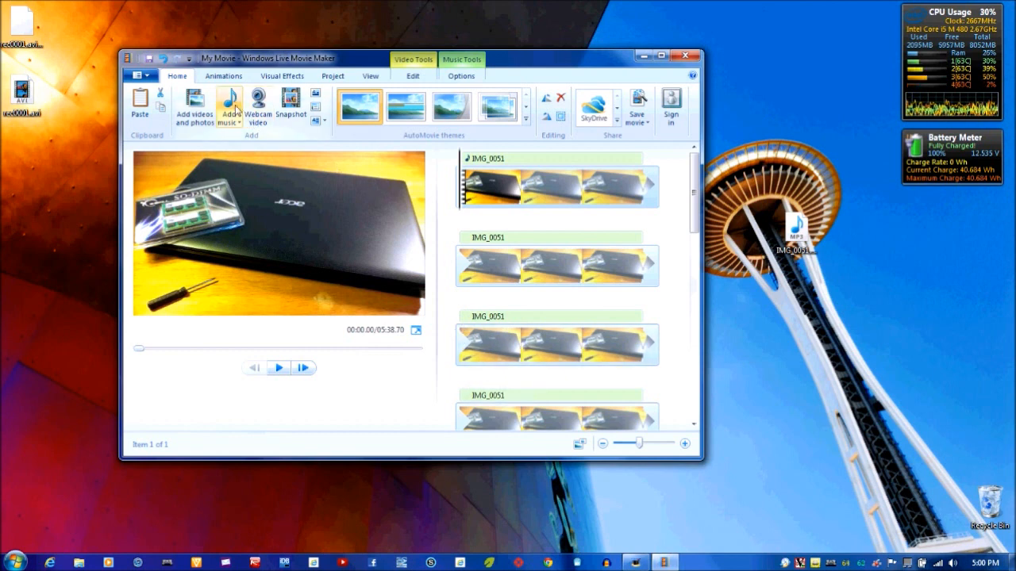
mouse_move(229, 104)
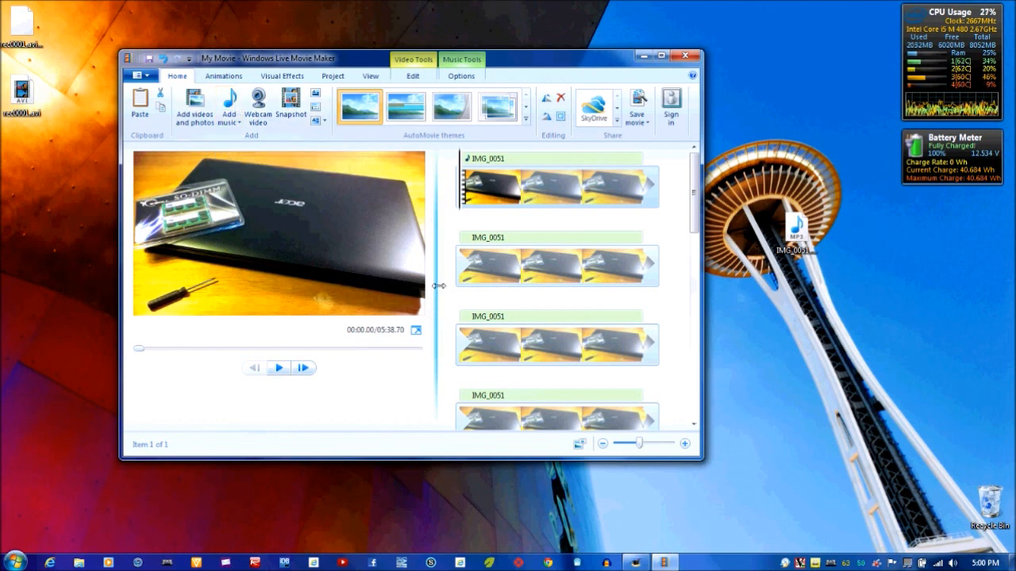
mouse_move(452, 221)
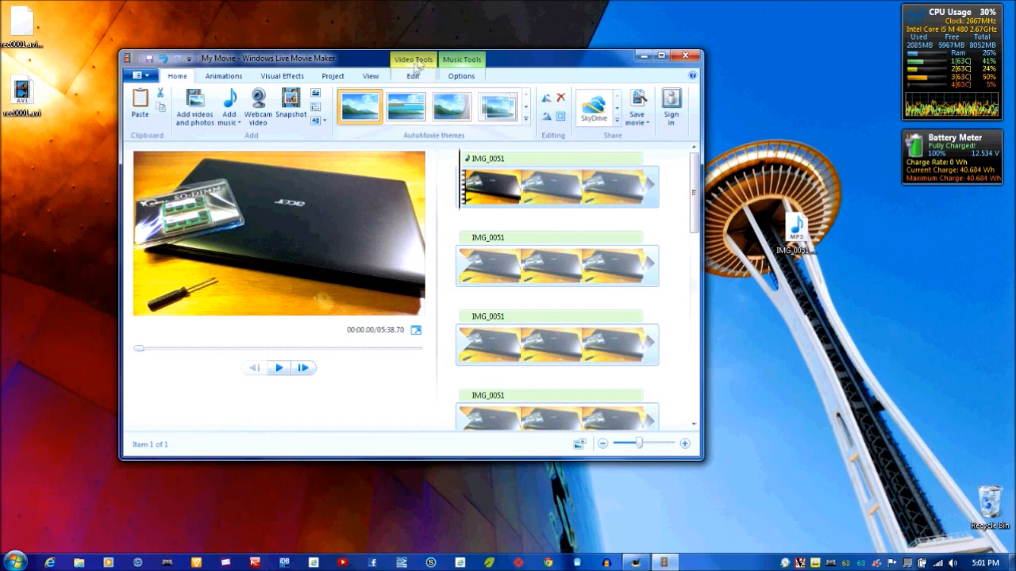
- Mute the video clip's own volume in Video Tools, leaving the music volume at full
left_click(411, 76)
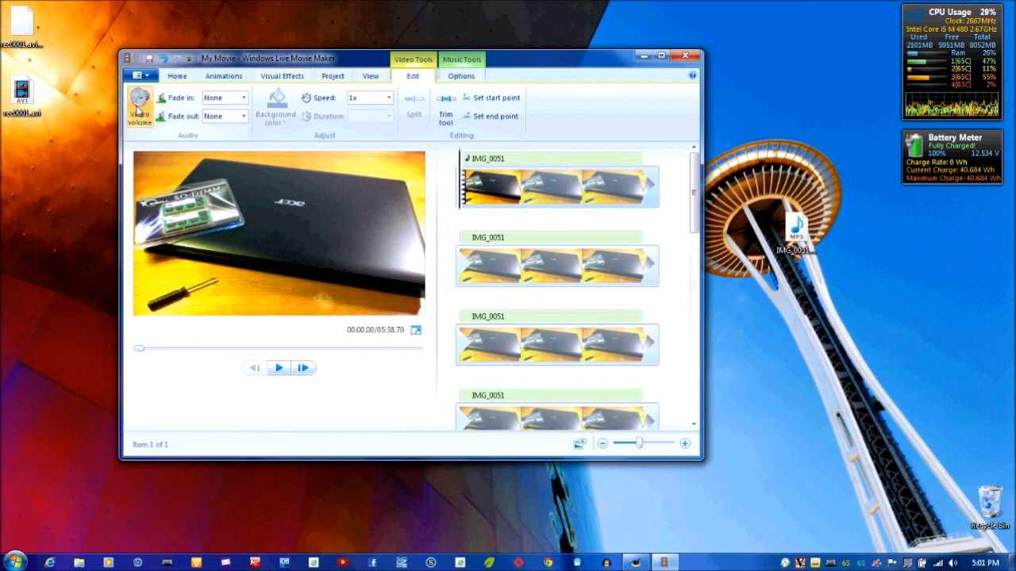
left_click(139, 107)
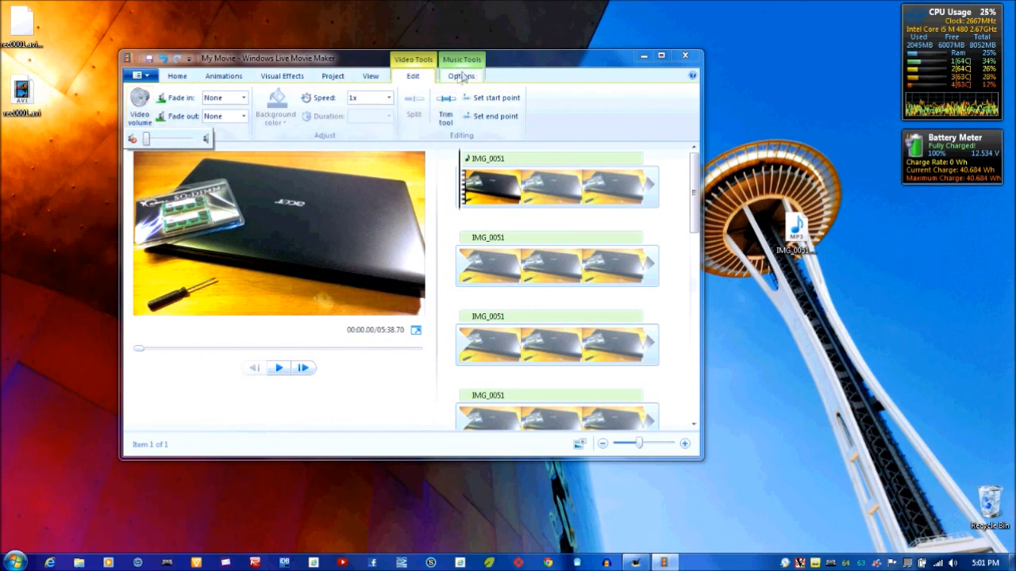
left_click(462, 75)
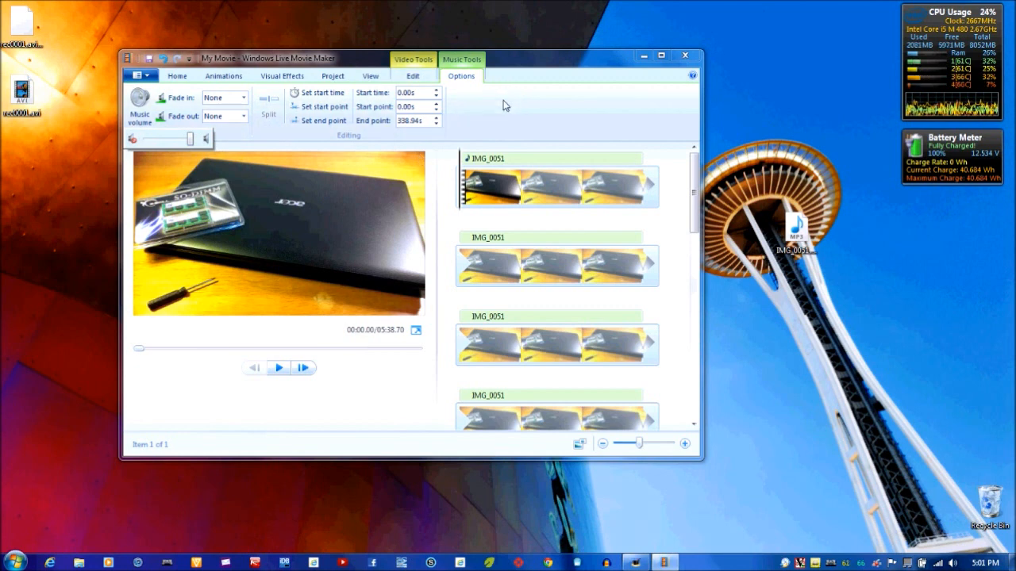
left_click(412, 76)
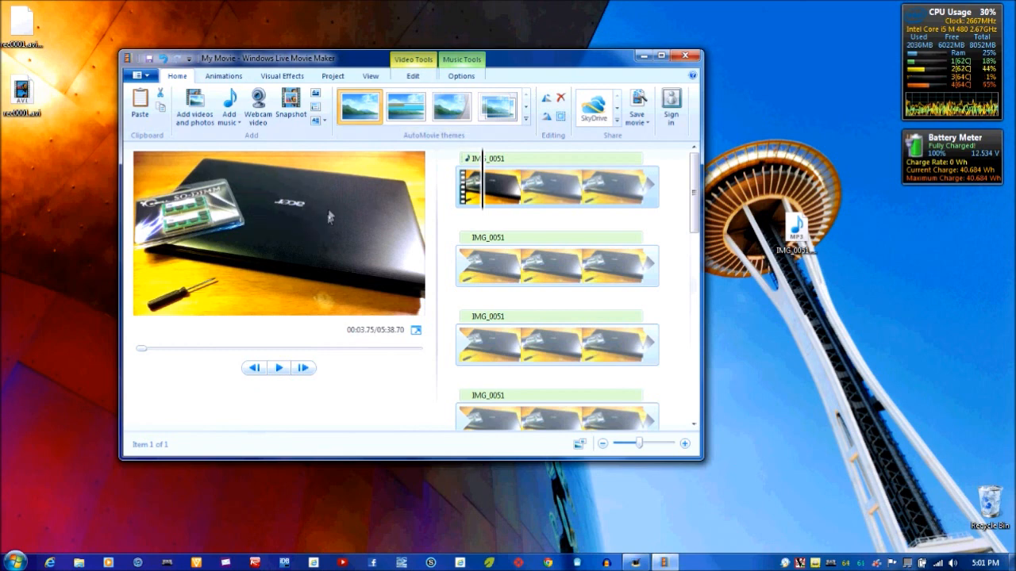
- Save the movie as My Movie.wmv on the Desktop in Windows Media Video format
left_click(358, 107)
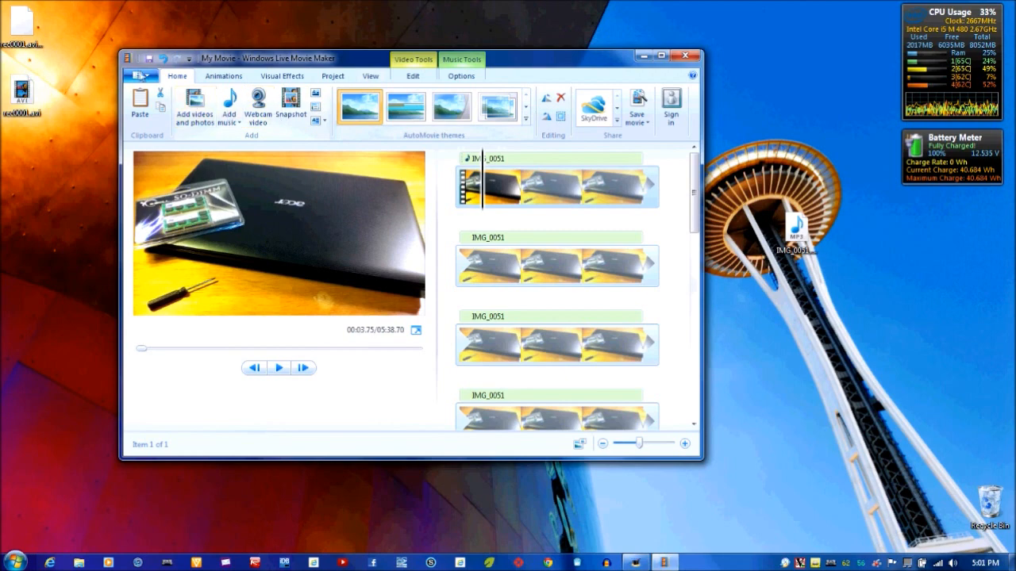
left_click(139, 75)
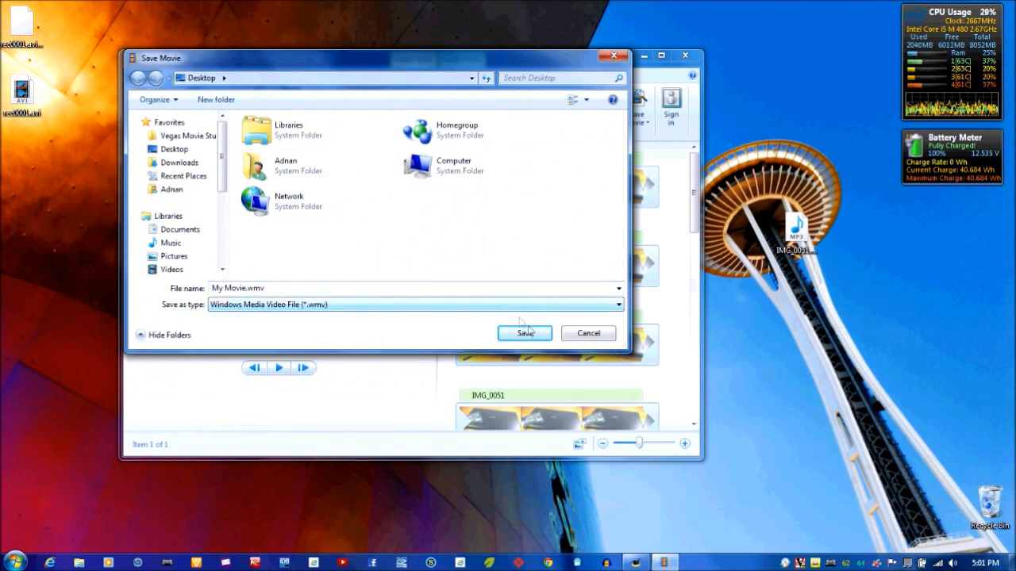
left_click(524, 332)
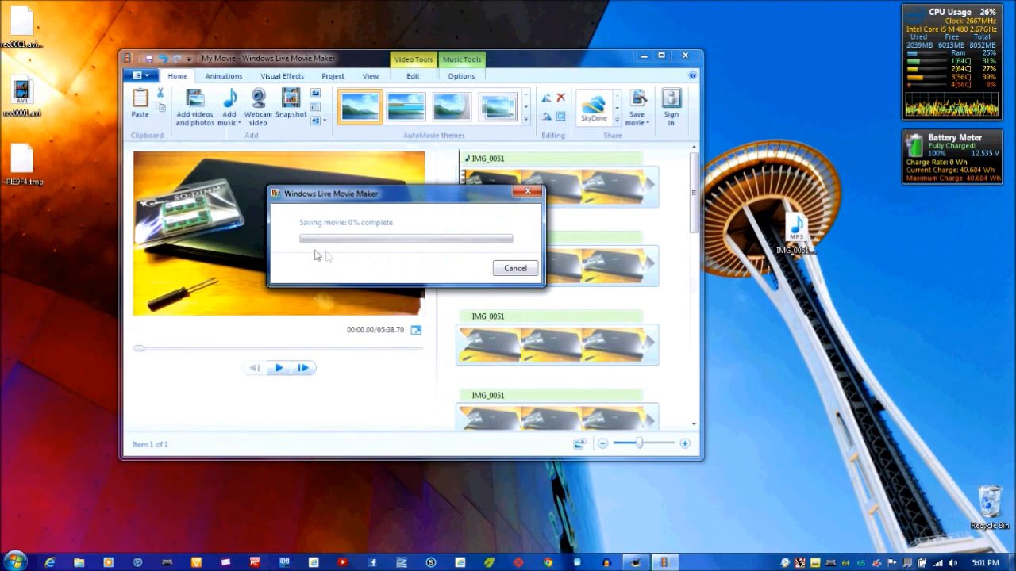